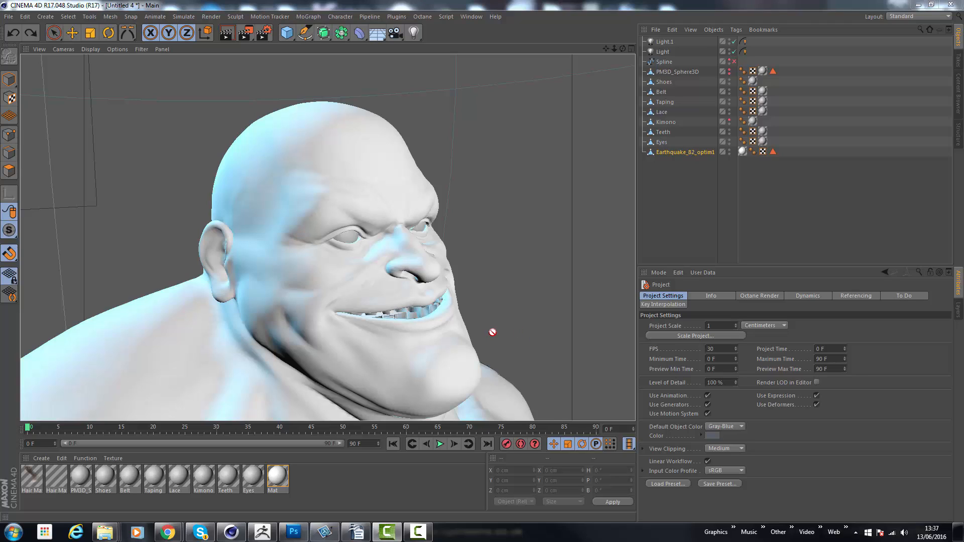
{"action": "mouse_move", "coordinate": [540, 214]}
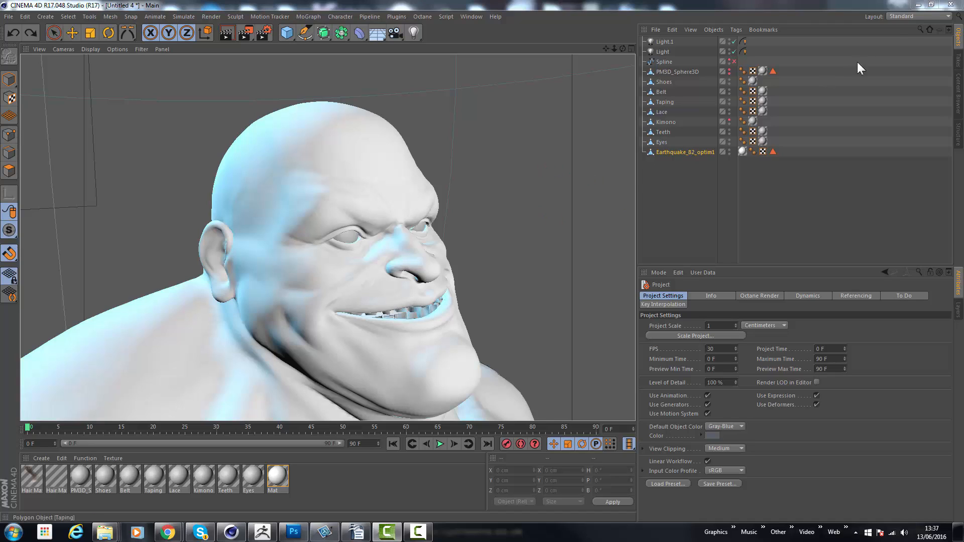
Switch the workspace layout to BP 3D Paint
{"action": "left_click", "coordinate": [918, 17]}
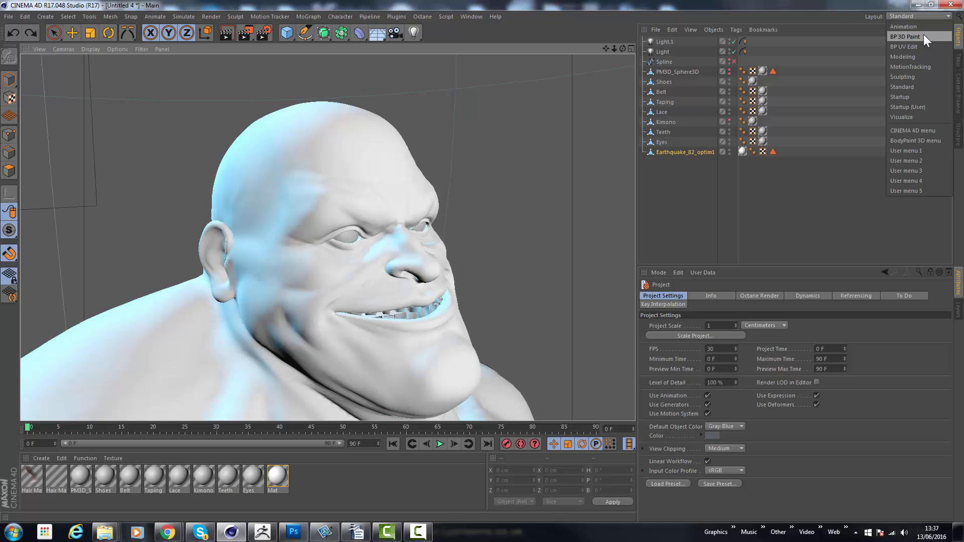
{"action": "left_click", "coordinate": [904, 36]}
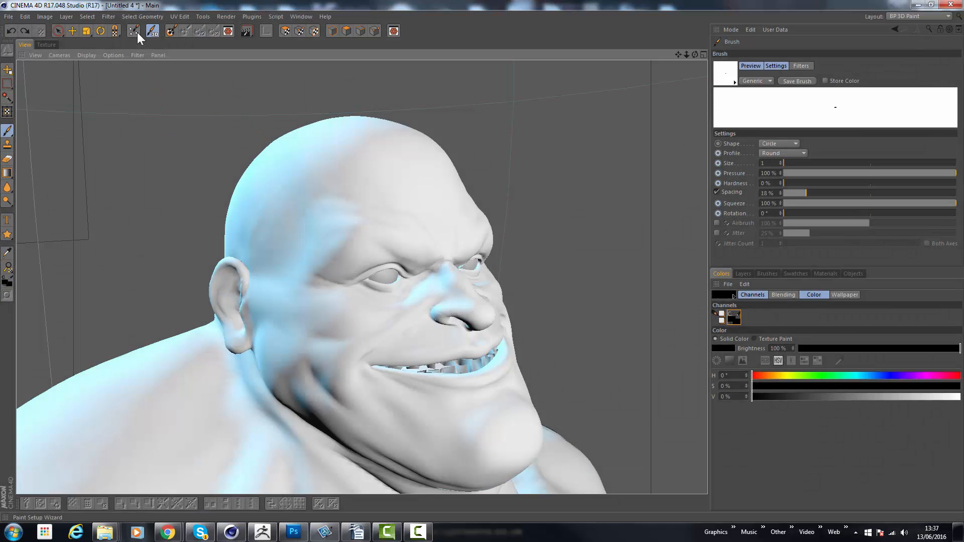
Run the Paint Setup Wizard on Earthquake_82 only, creating a white 1024×1024 Color texture
{"action": "left_click", "coordinate": [134, 31]}
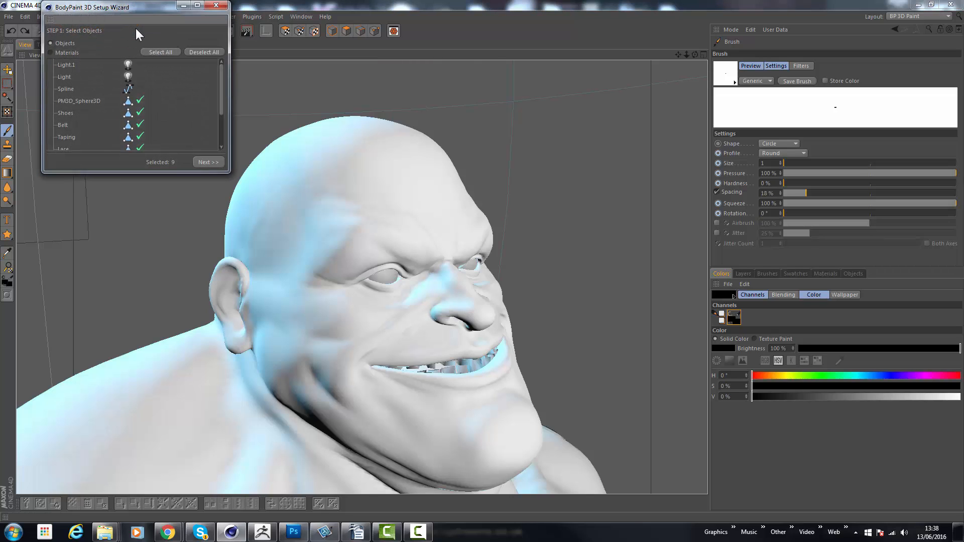
{"action": "left_click", "coordinate": [203, 52]}
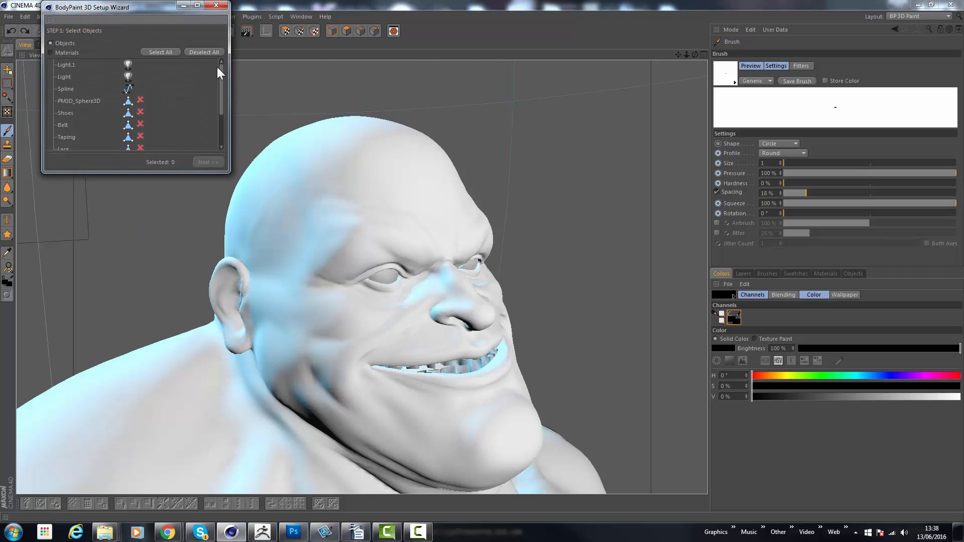
{"action": "scroll", "scroll_direction": "down", "scroll_amount": 3}
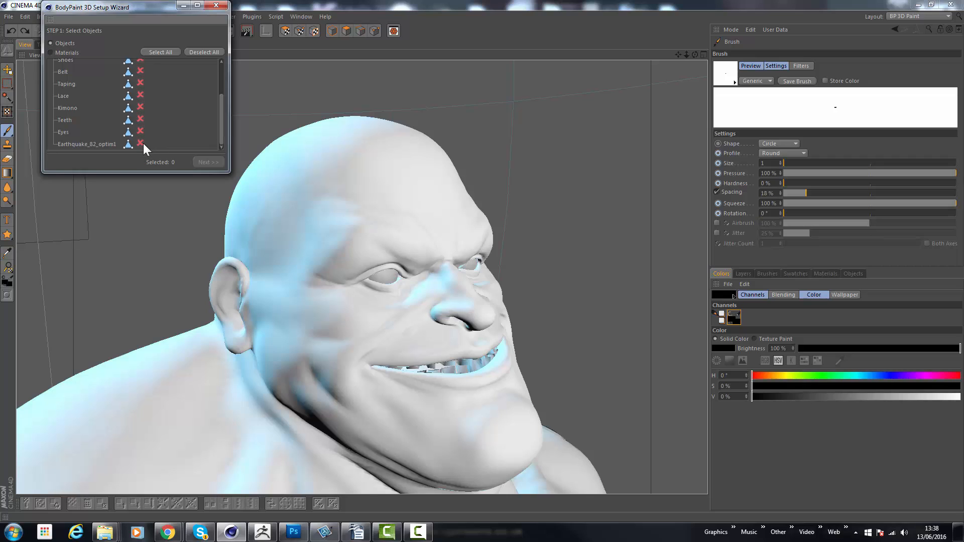
{"action": "left_click", "coordinate": [140, 144]}
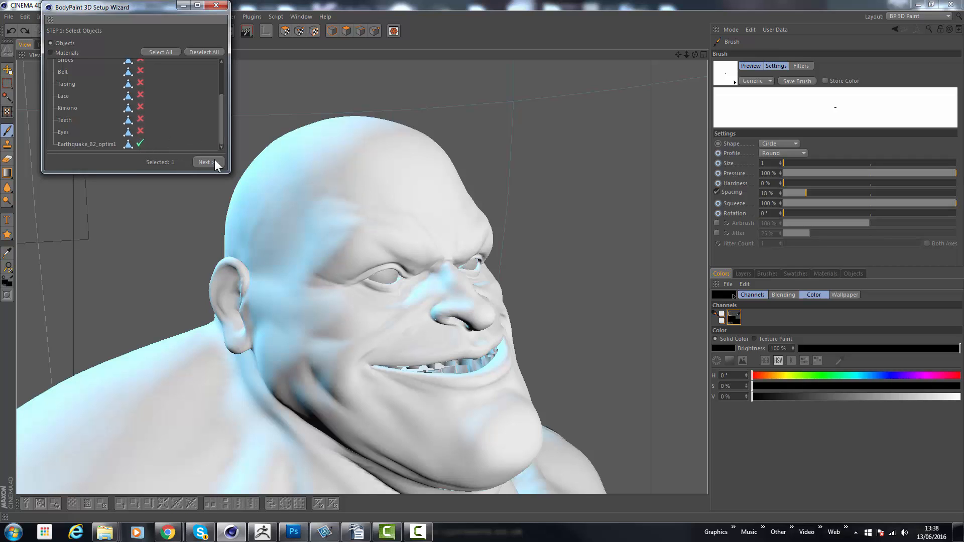
{"action": "left_click", "coordinate": [206, 162]}
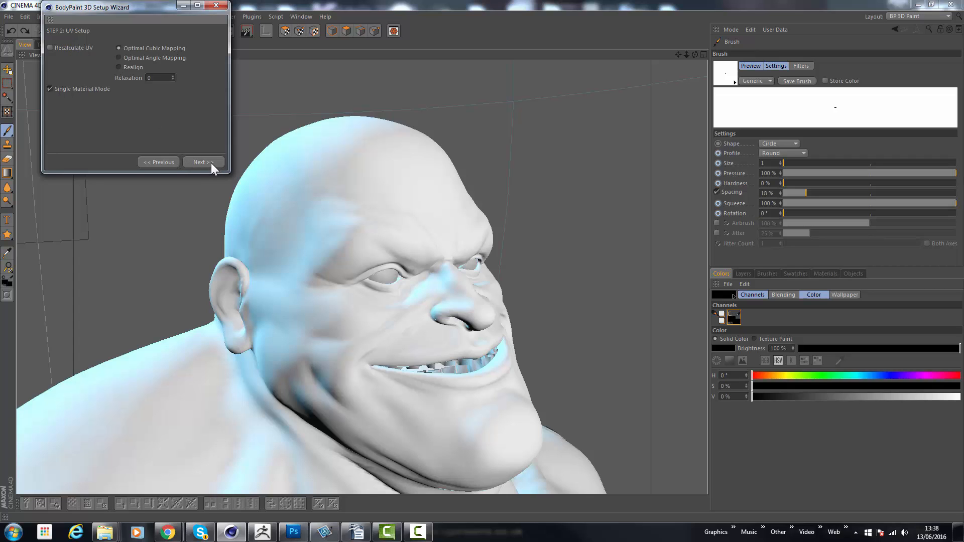
{"action": "left_click", "coordinate": [201, 162]}
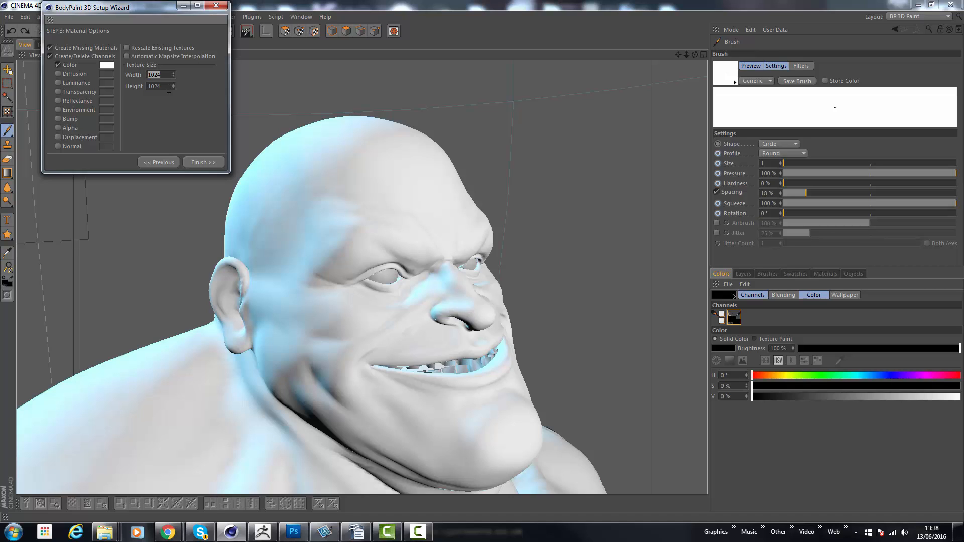
{"action": "mouse_move", "coordinate": [179, 111]}
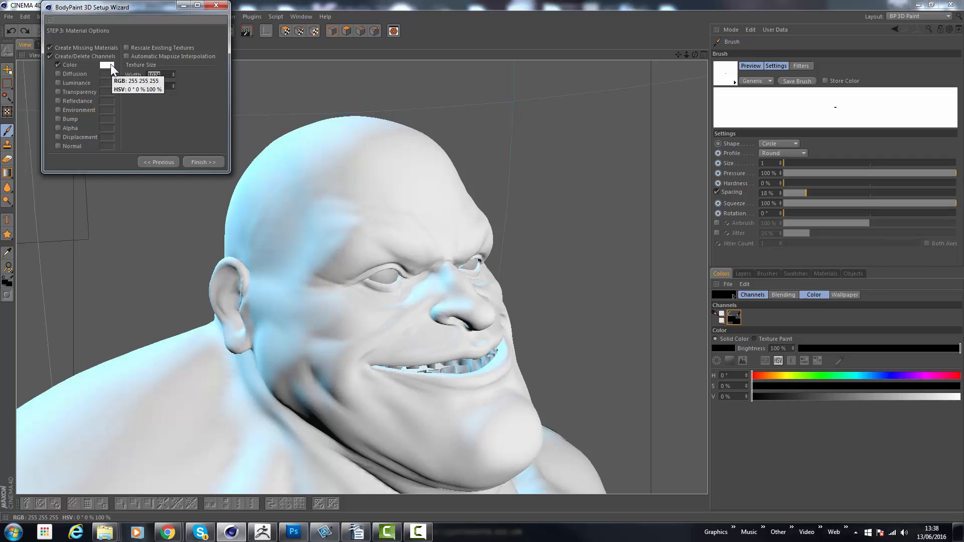
{"action": "left_click", "coordinate": [110, 65]}
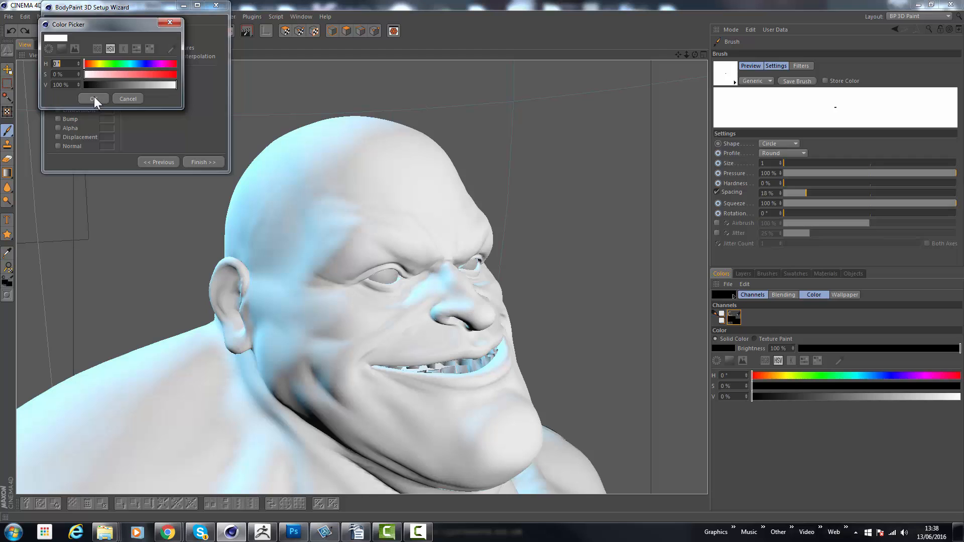
{"action": "left_click", "coordinate": [93, 98]}
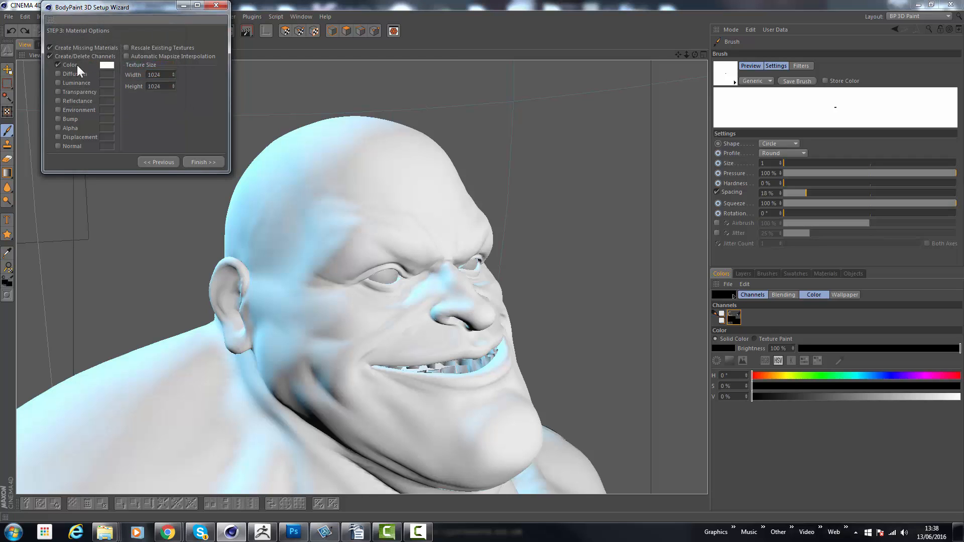
{"action": "mouse_move", "coordinate": [111, 68]}
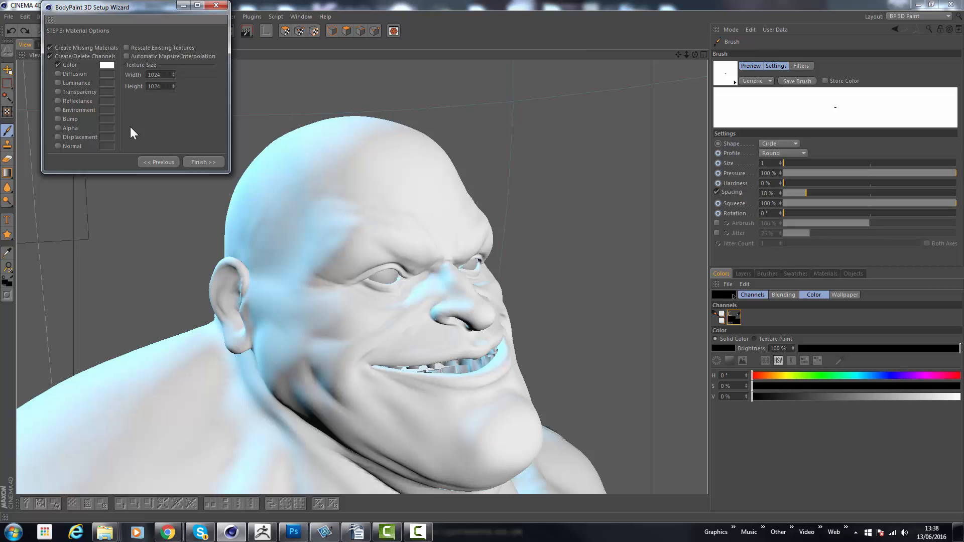
{"action": "mouse_move", "coordinate": [179, 136]}
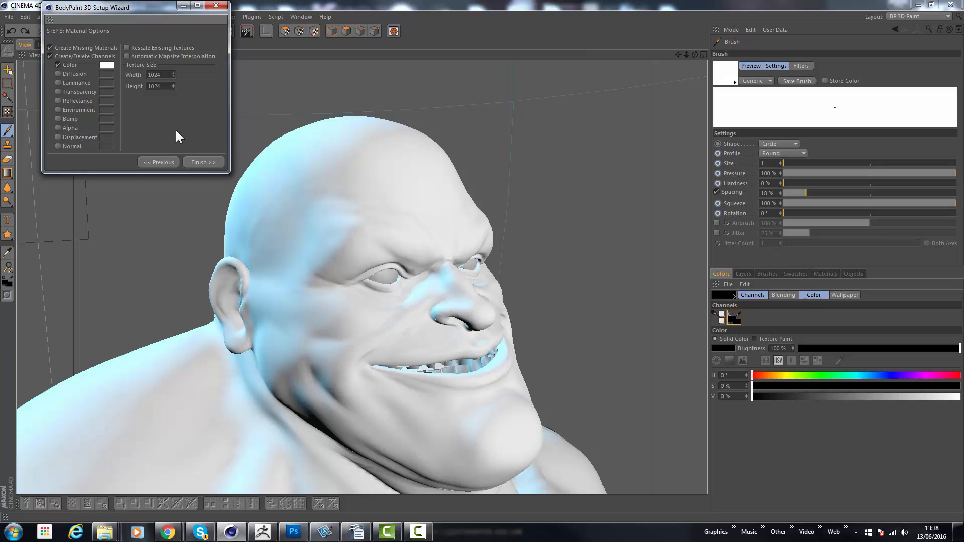
{"action": "mouse_move", "coordinate": [179, 127]}
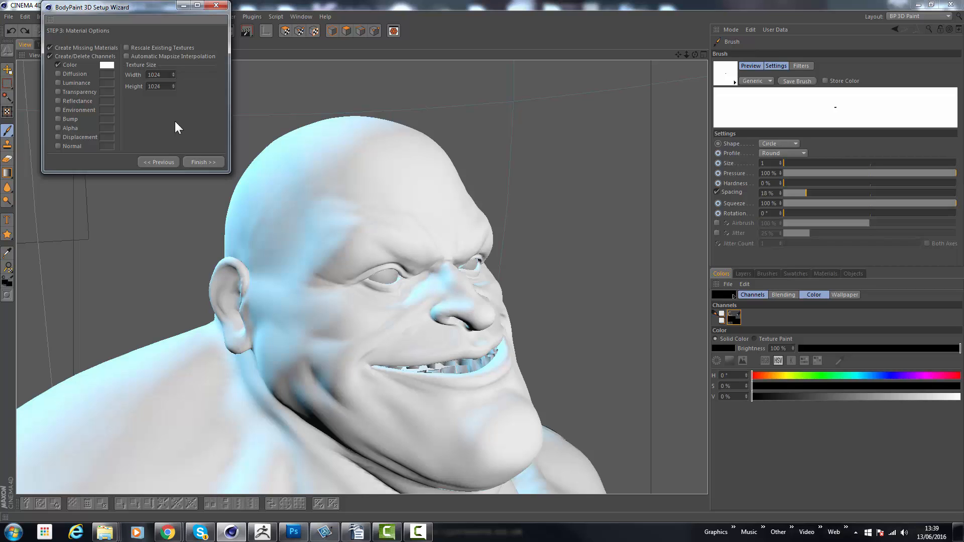
{"action": "mouse_move", "coordinate": [181, 127]}
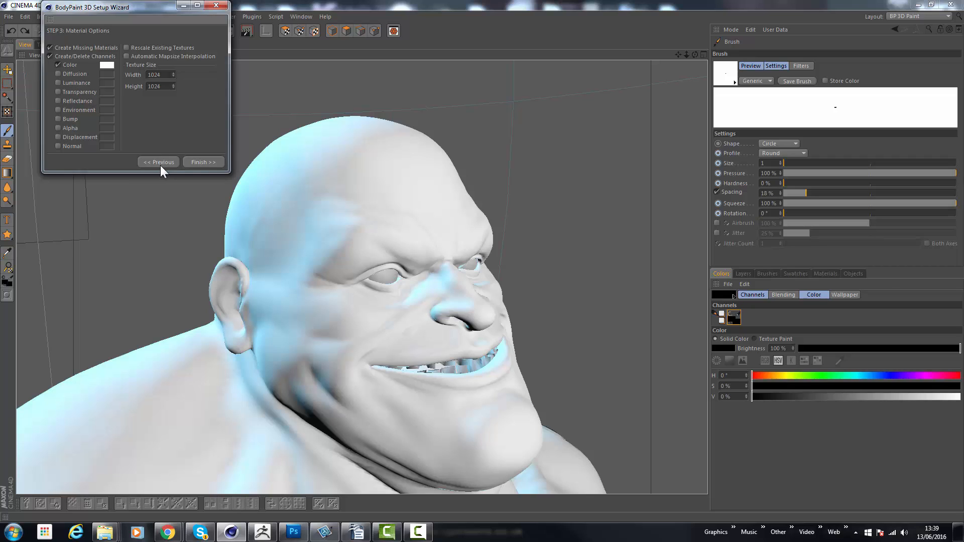
{"action": "left_click", "coordinate": [204, 162]}
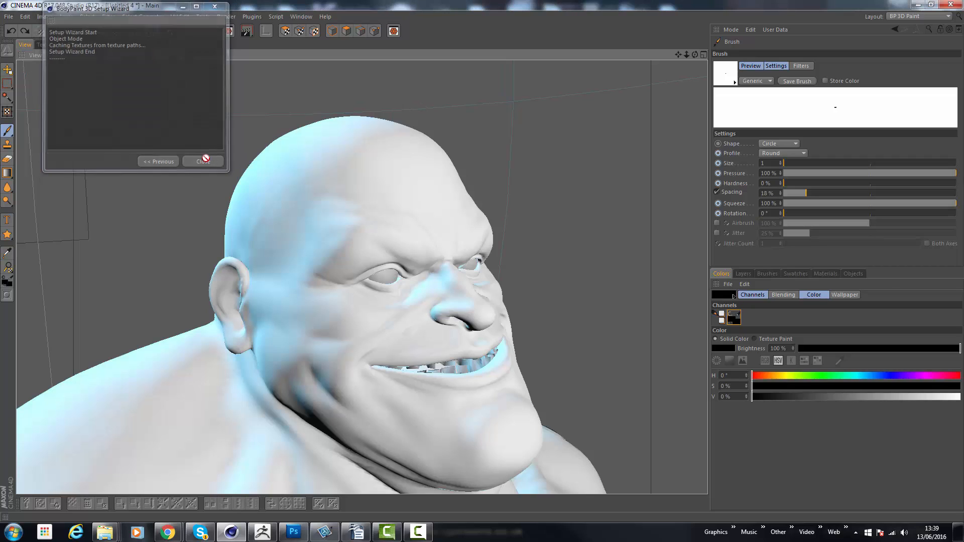
Close the wizard and paint the black hairline from above the ear up to the forehead
{"action": "left_click", "coordinate": [203, 161]}
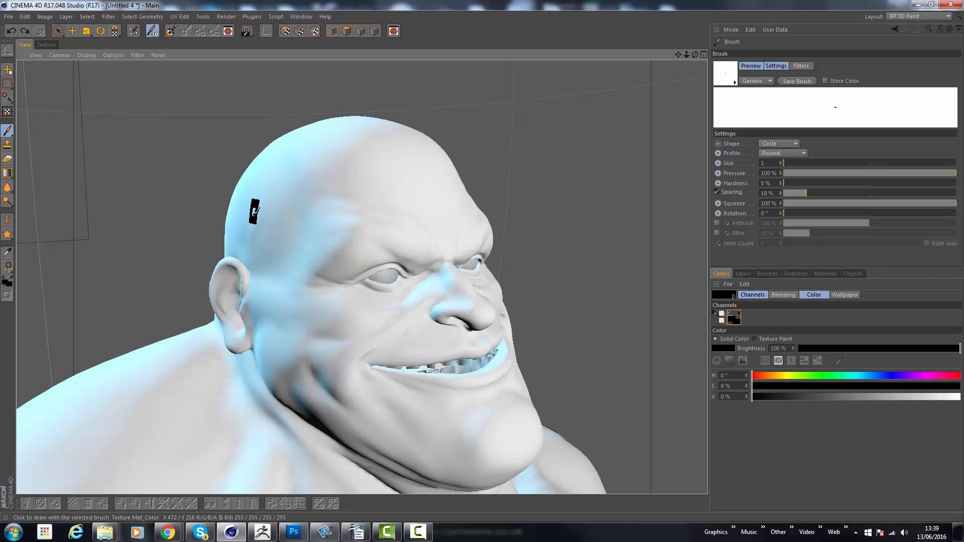
{"action": "mouse_move", "coordinate": [8, 134]}
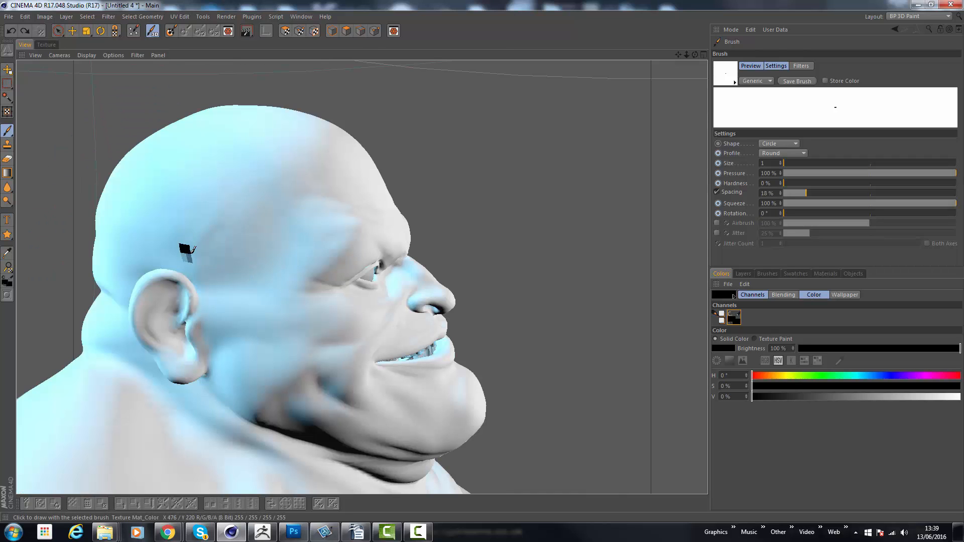
{"action": "left_click_drag", "start_coordinate": [187, 252], "coordinate": [219, 293]}
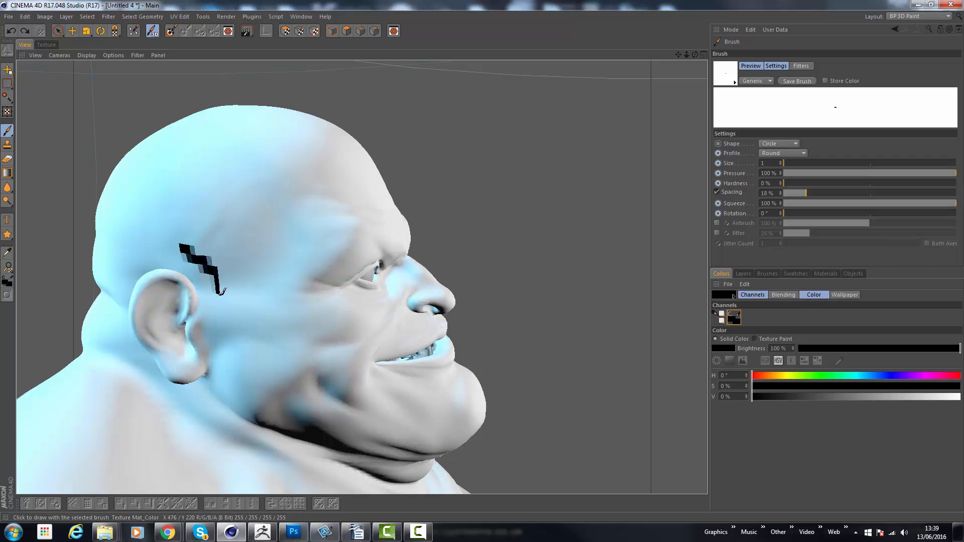
{"action": "left_click_drag", "start_coordinate": [218, 295], "coordinate": [246, 230]}
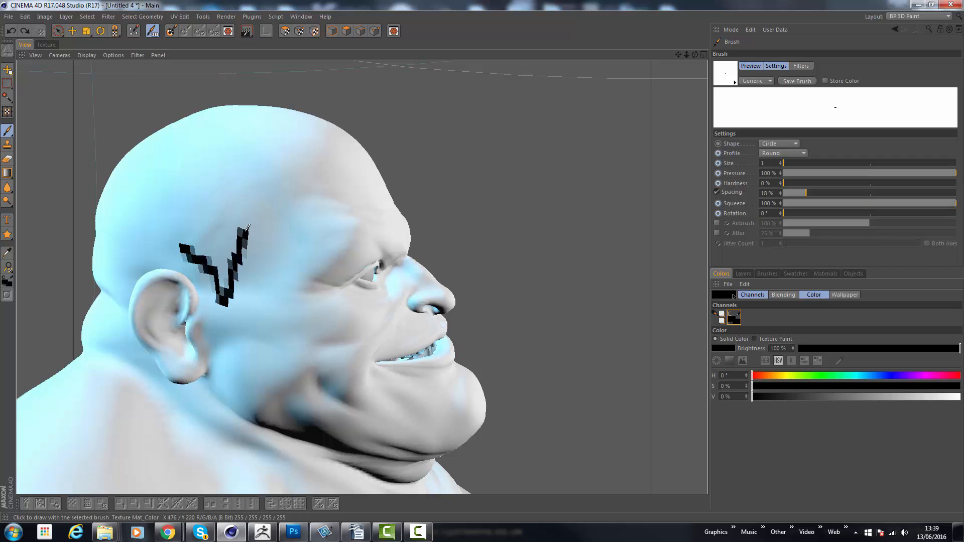
{"action": "left_click_drag", "start_coordinate": [245, 230], "coordinate": [320, 178]}
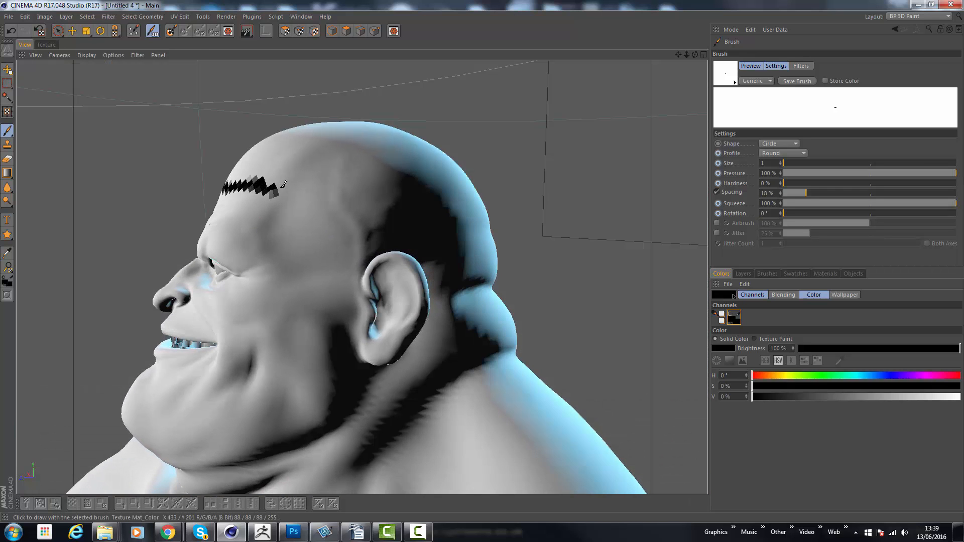
Continue the hairline across the forehead, past the other ear and around the back
{"action": "left_click_drag", "start_coordinate": [279, 184], "coordinate": [335, 277]}
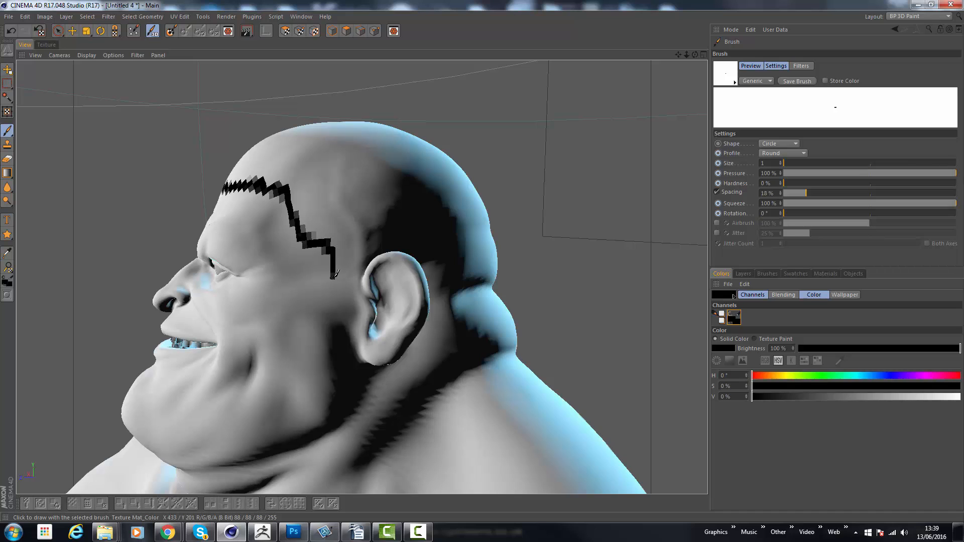
{"action": "left_click_drag", "start_coordinate": [335, 274], "coordinate": [409, 264]}
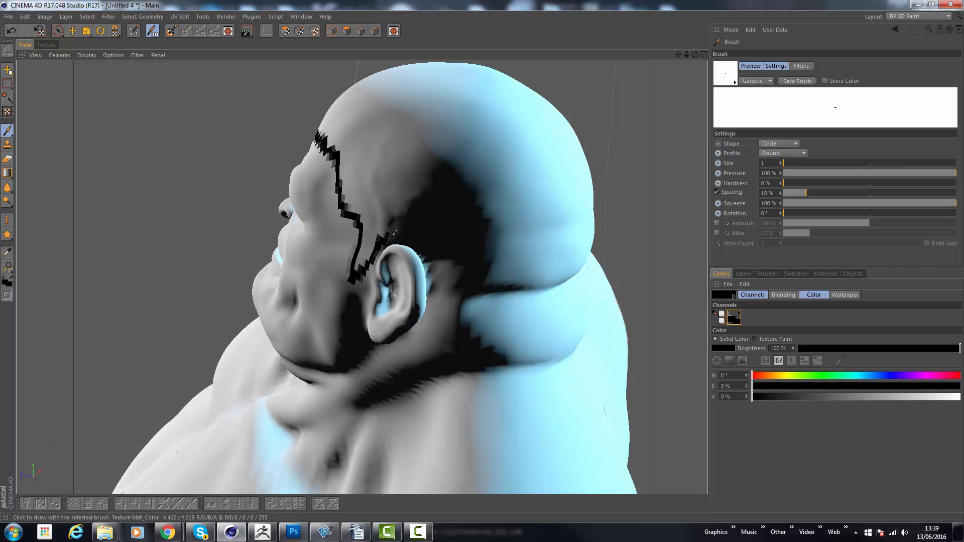
{"action": "left_click_drag", "start_coordinate": [393, 234], "coordinate": [528, 279]}
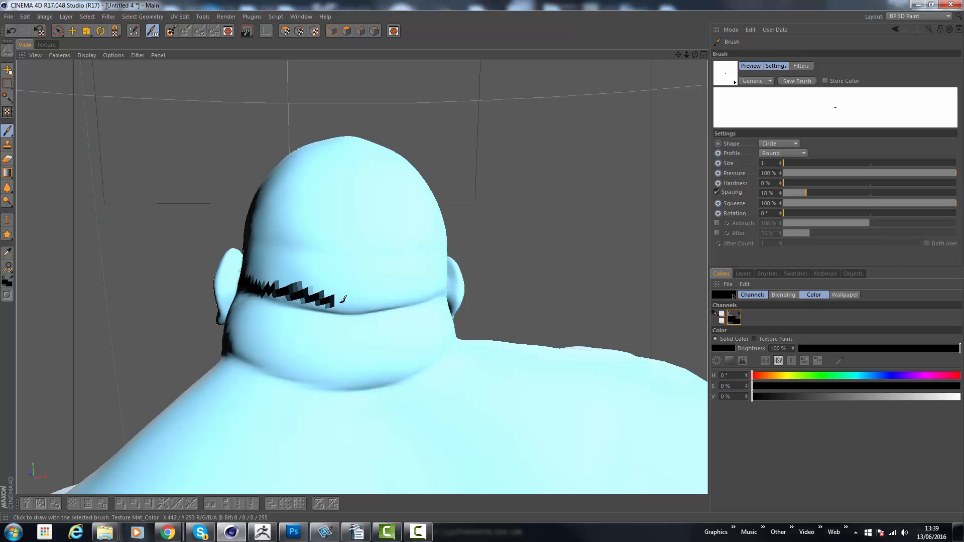
{"action": "left_click_drag", "start_coordinate": [342, 299], "coordinate": [425, 289]}
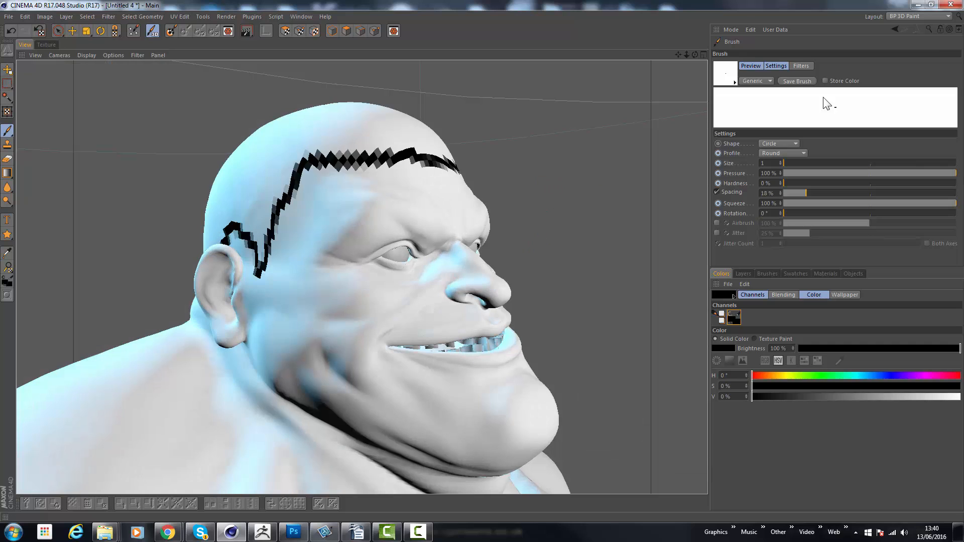
{"action": "left_click", "coordinate": [921, 16]}
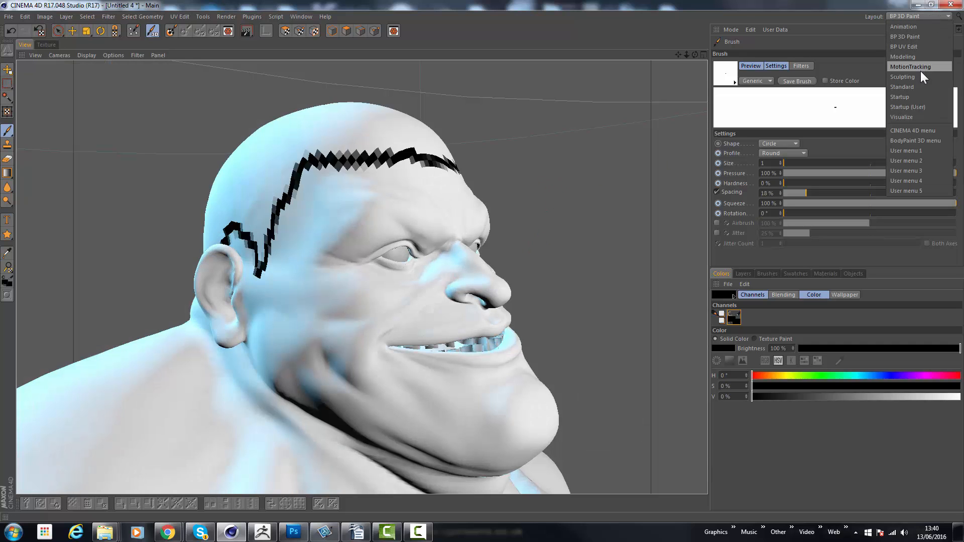
Return to the Startup layout, open the Mat material's editor, then close it
{"action": "left_click", "coordinate": [899, 96]}
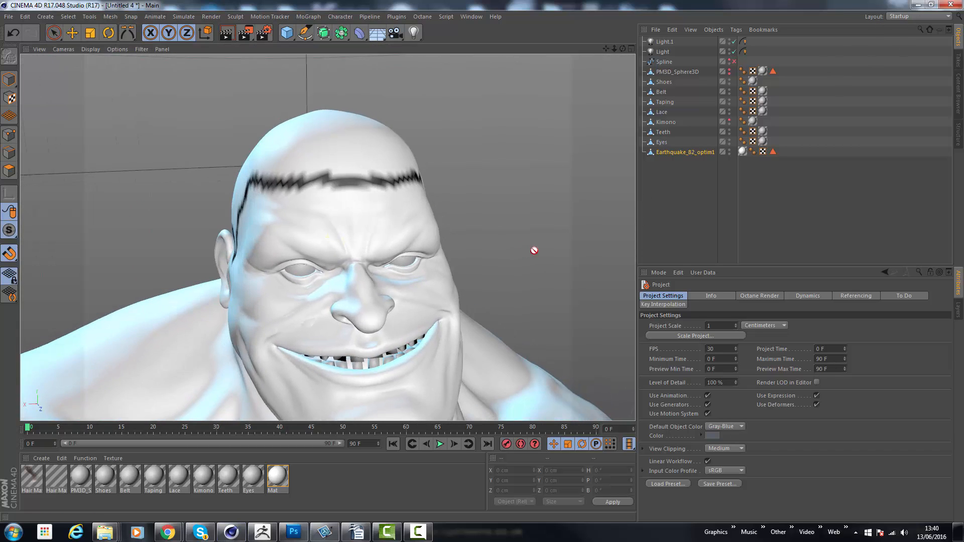
{"action": "left_click", "coordinate": [685, 151]}
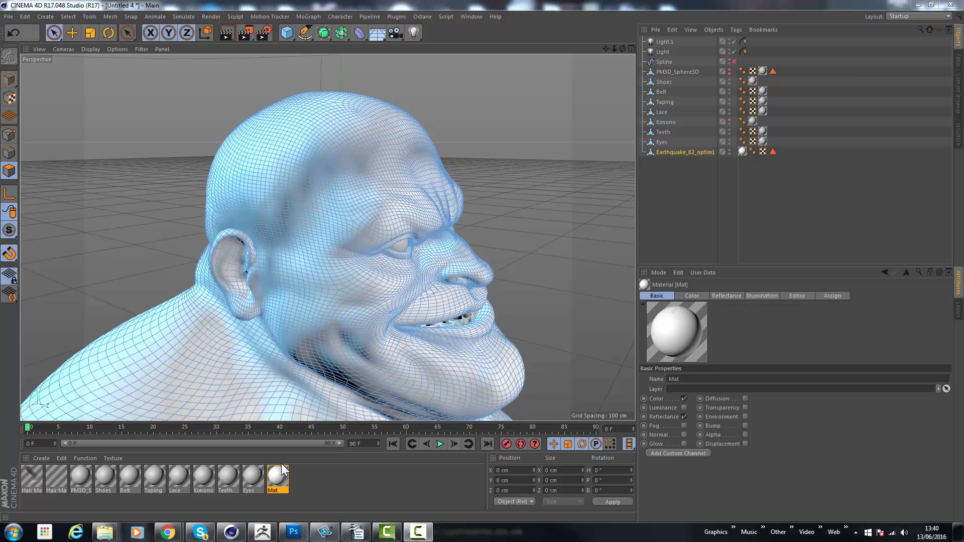
{"action": "double_click", "coordinate": [275, 479]}
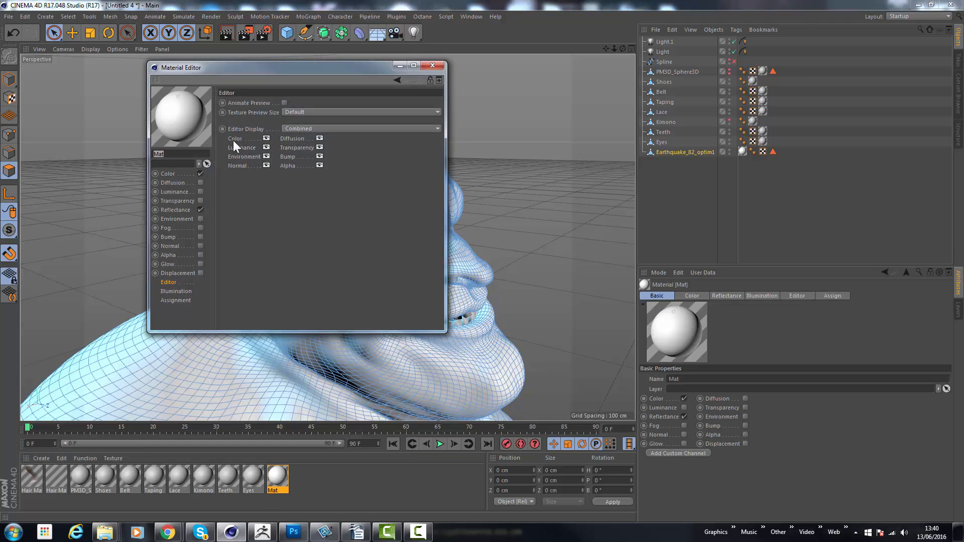
{"action": "mouse_move", "coordinate": [274, 117]}
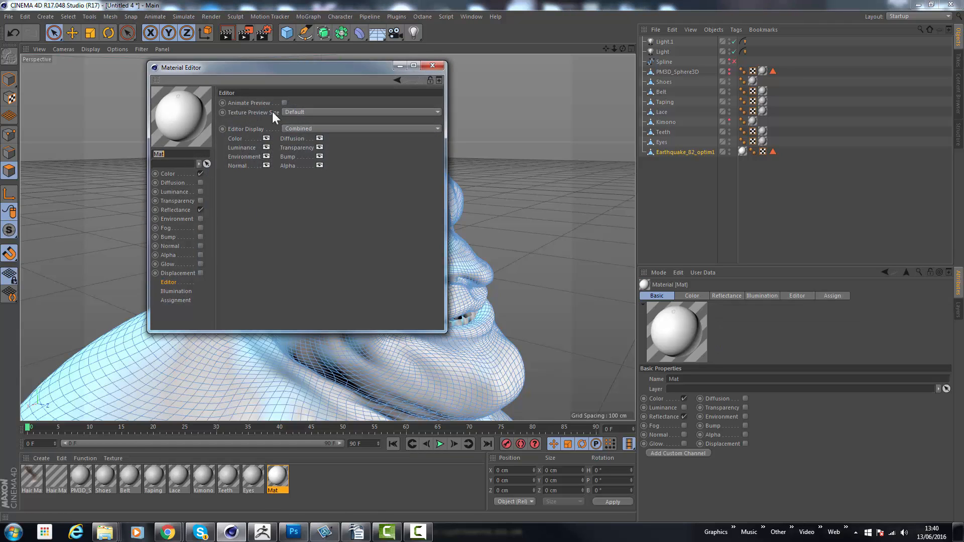
{"action": "left_click", "coordinate": [359, 112]}
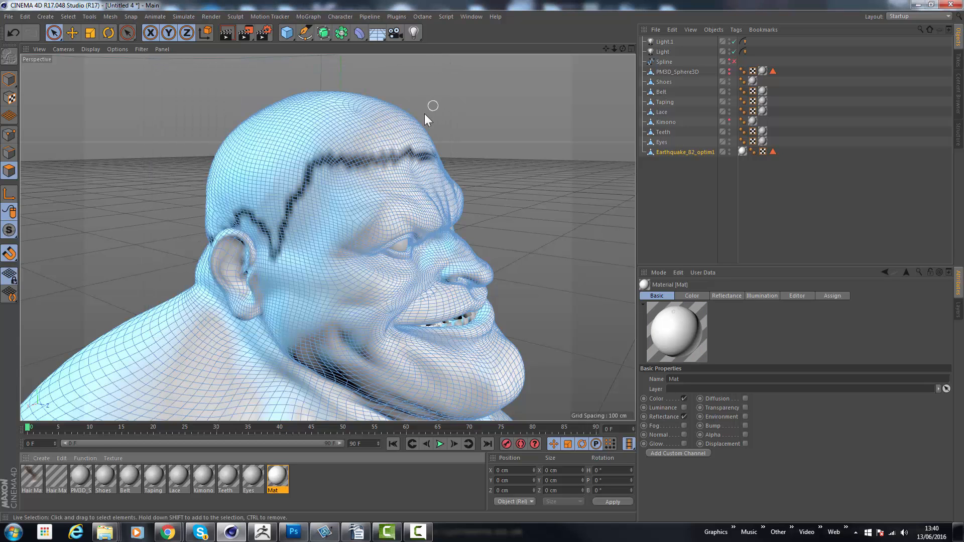
{"action": "mouse_move", "coordinate": [298, 221]}
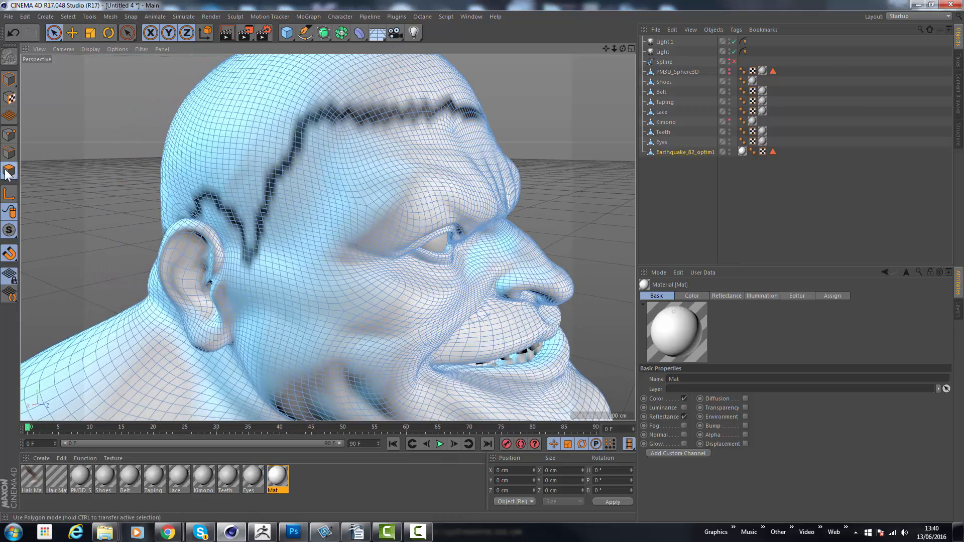
In Polygon mode, live-select polygons along the hairline from temple, across forehead, round the back
{"action": "left_click", "coordinate": [212, 197]}
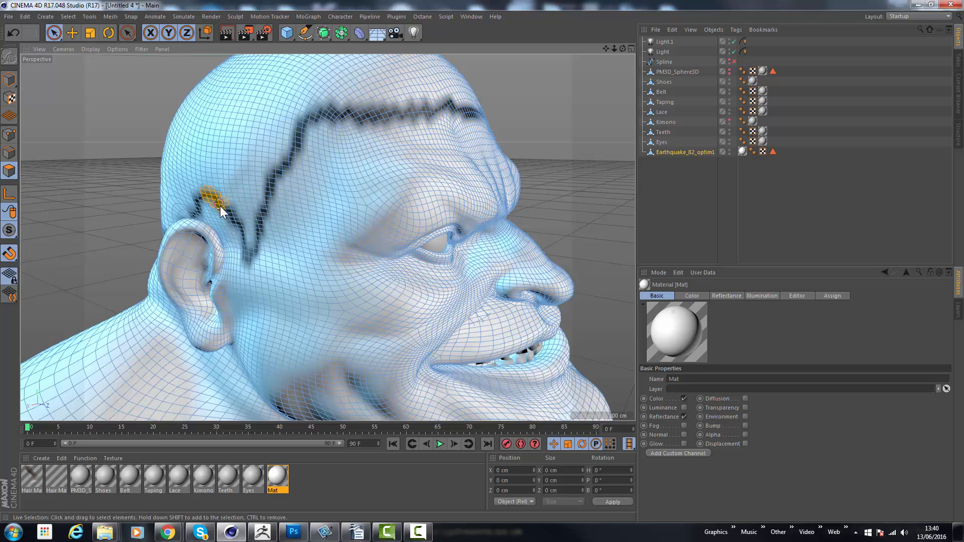
{"action": "left_click_drag", "start_coordinate": [216, 203], "coordinate": [246, 264]}
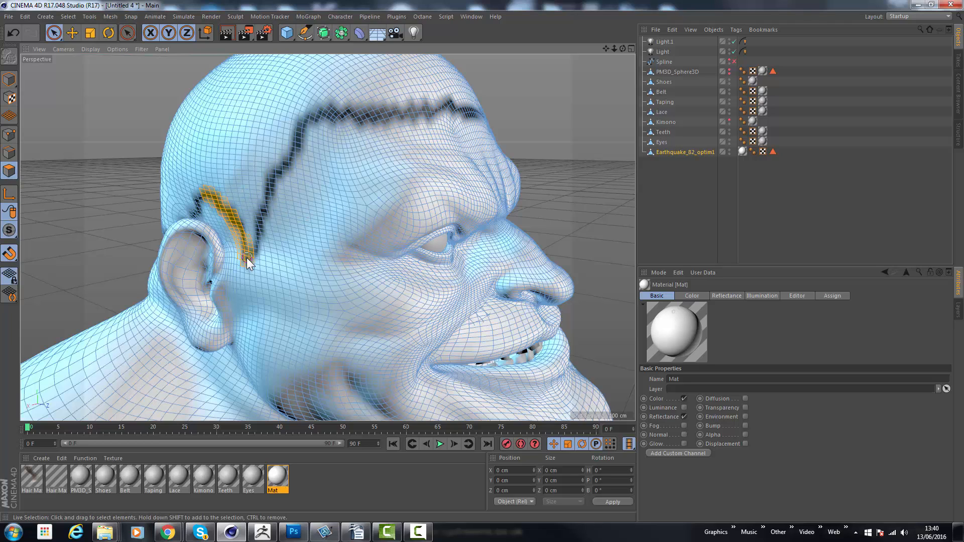
{"action": "left_click_drag", "start_coordinate": [246, 264], "coordinate": [317, 120]}
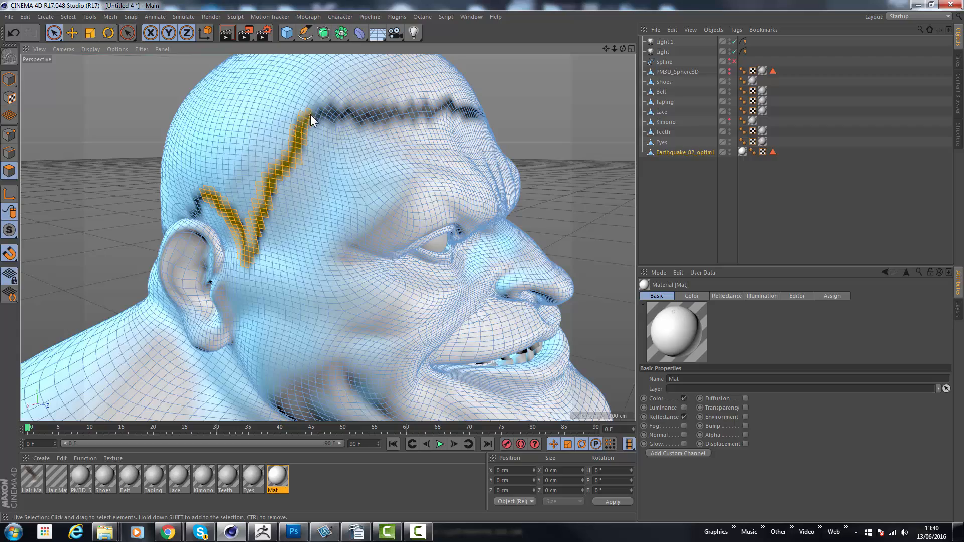
{"action": "left_click_drag", "start_coordinate": [310, 120], "coordinate": [468, 110]}
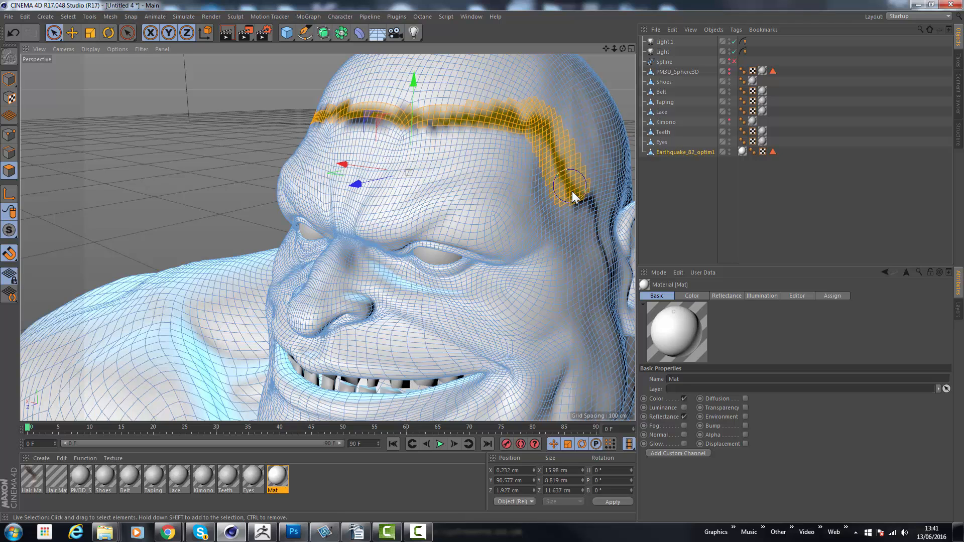
{"action": "left_click_drag", "start_coordinate": [572, 197], "coordinate": [313, 258]}
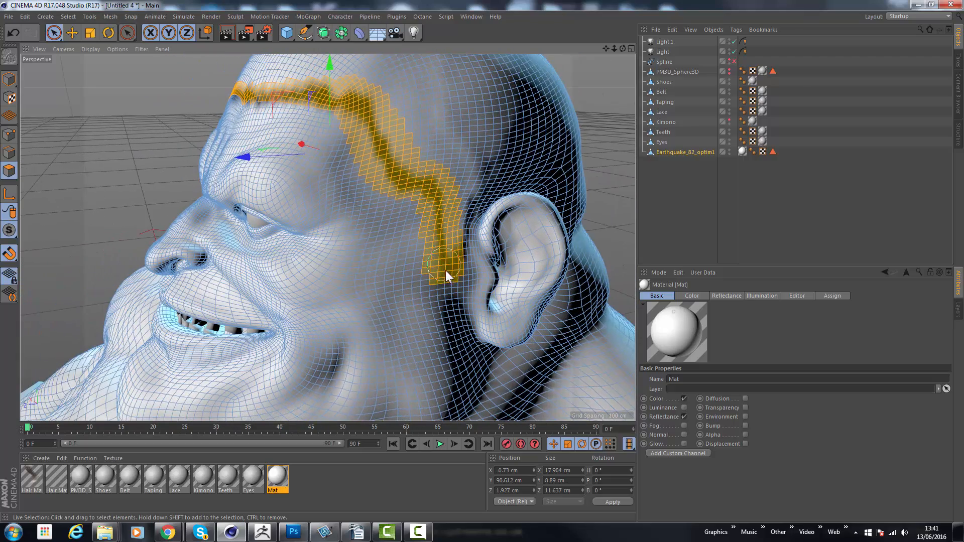
{"action": "left_click_drag", "start_coordinate": [449, 276], "coordinate": [495, 232]}
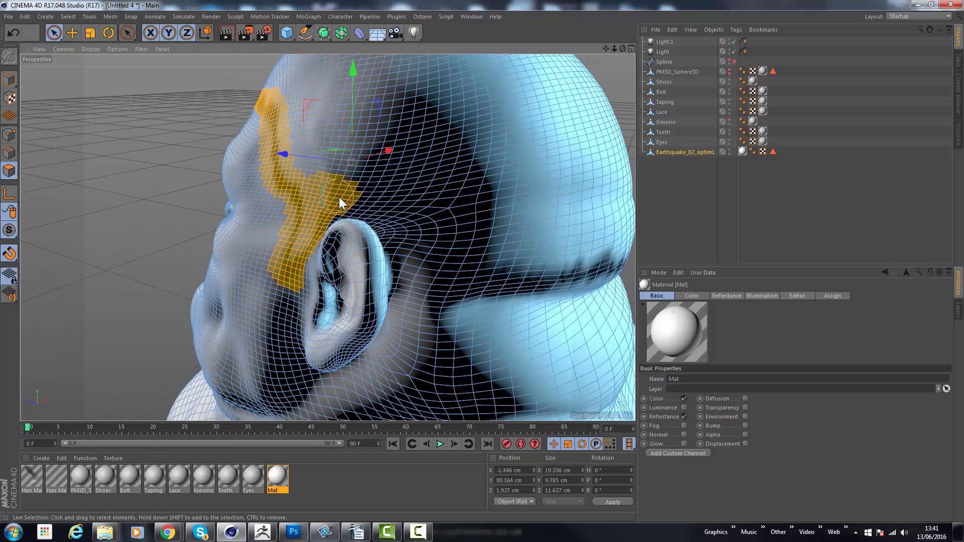
{"action": "left_click_drag", "start_coordinate": [341, 203], "coordinate": [560, 274]}
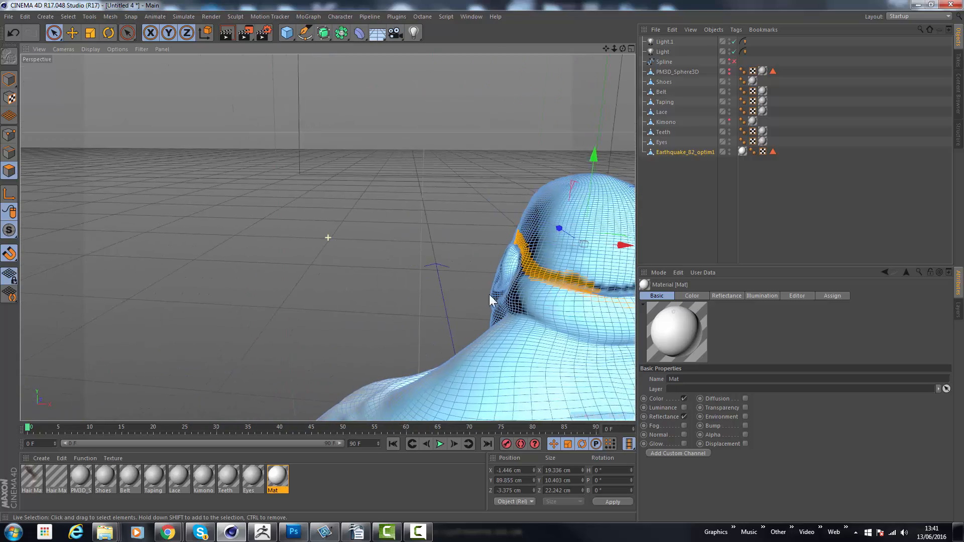
{"action": "left_click_drag", "start_coordinate": [492, 301], "coordinate": [449, 290]}
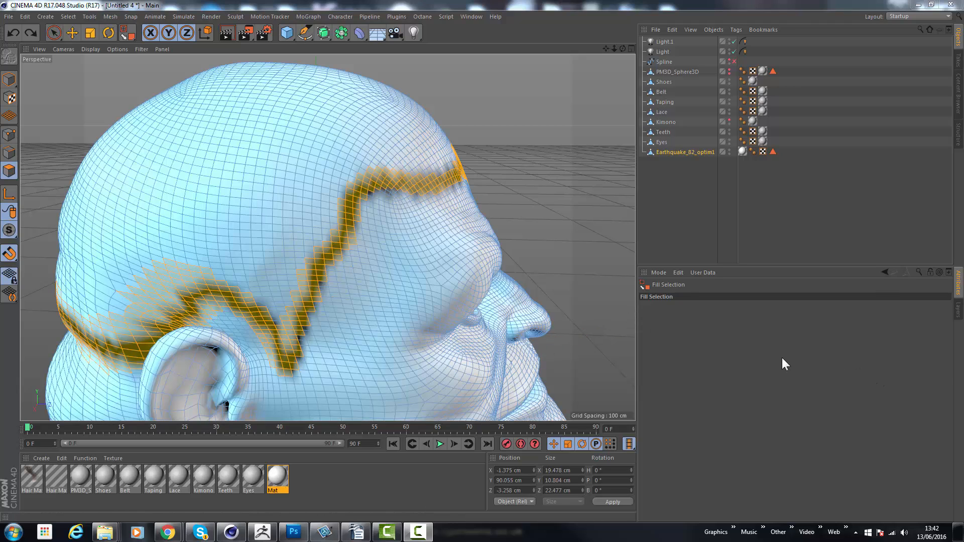
Use Fill Selection inside the hairline loop to select the scalp
{"action": "left_click", "coordinate": [68, 16]}
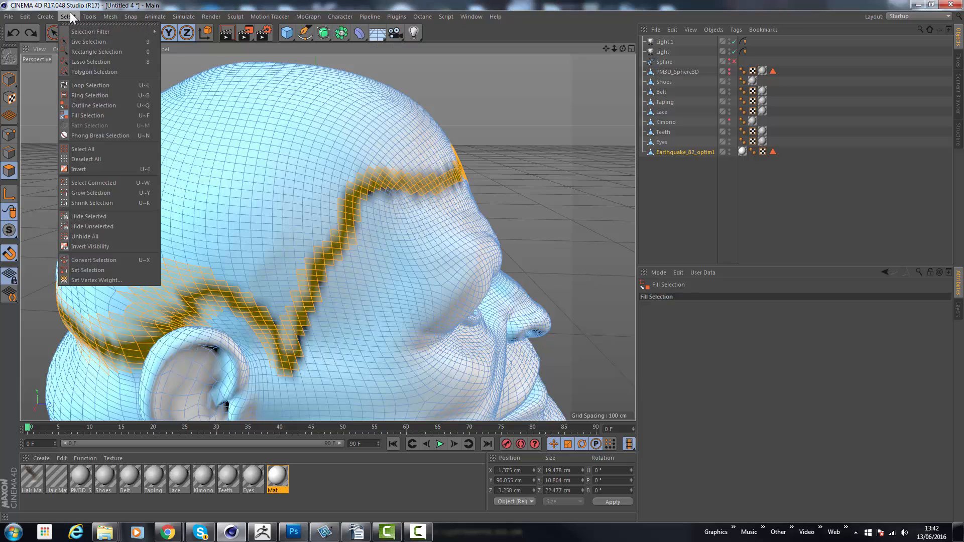
{"action": "mouse_move", "coordinate": [93, 105]}
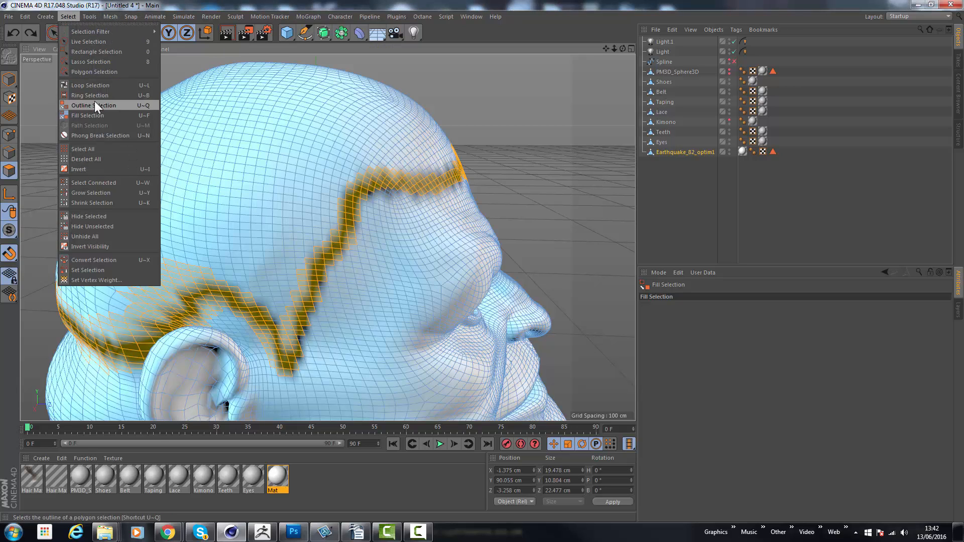
{"action": "left_click", "coordinate": [88, 115]}
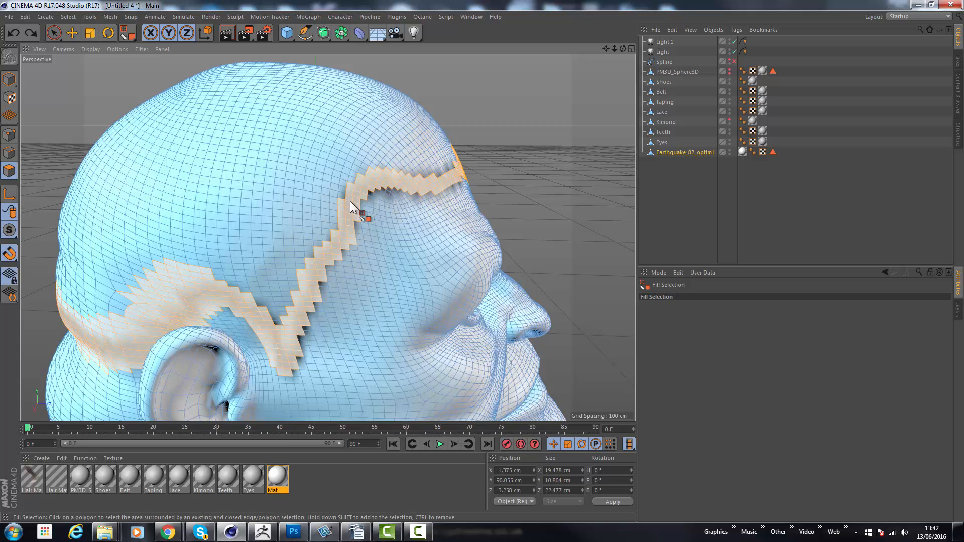
{"action": "left_click", "coordinate": [350, 230]}
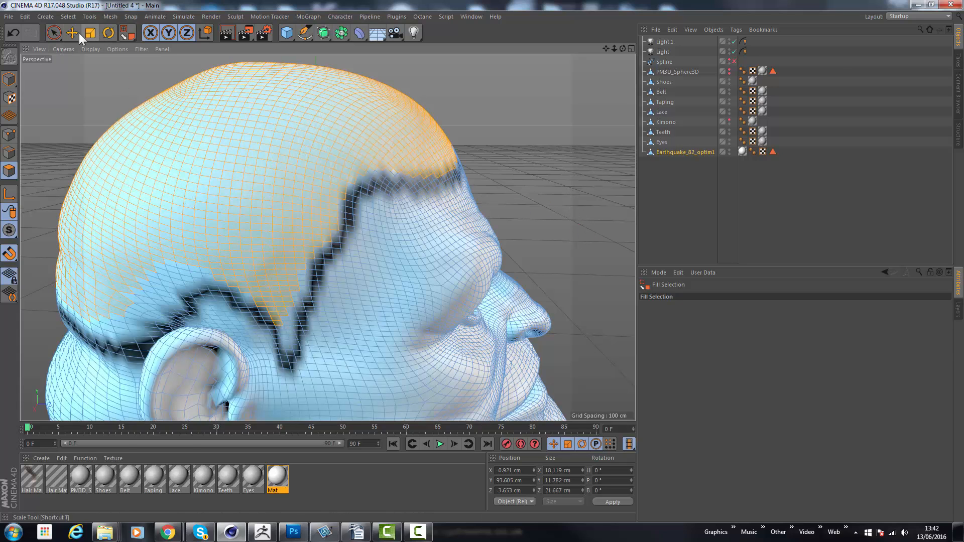
Live-select the hairline band polygons at ear, forehead and back into the scalp selection
{"action": "left_click", "coordinate": [54, 33]}
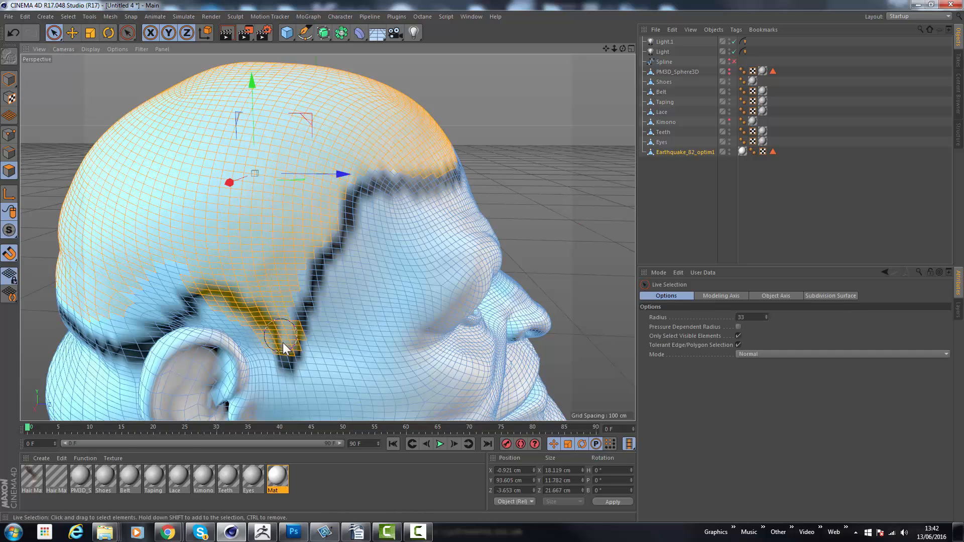
{"action": "left_click_drag", "start_coordinate": [283, 350], "coordinate": [452, 179]}
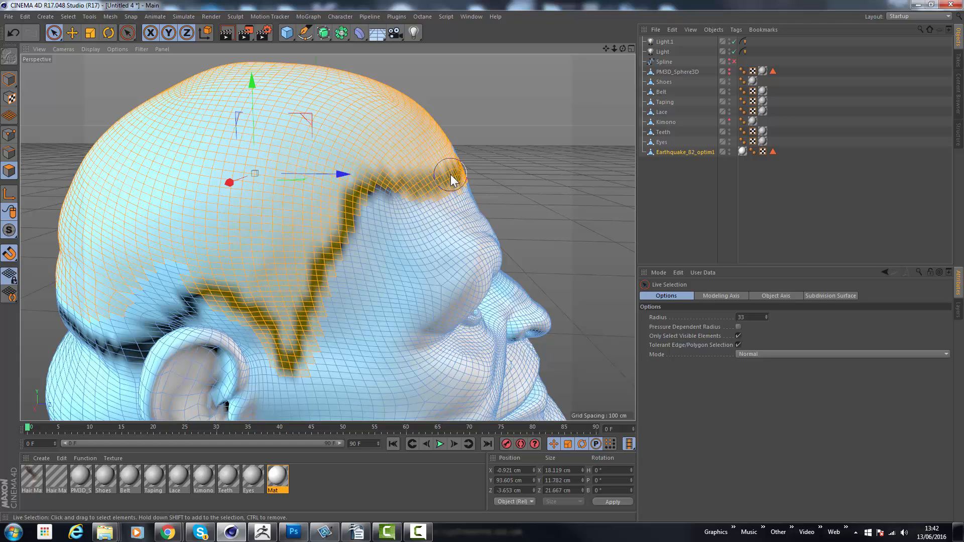
{"action": "left_click_drag", "start_coordinate": [452, 181], "coordinate": [140, 343]}
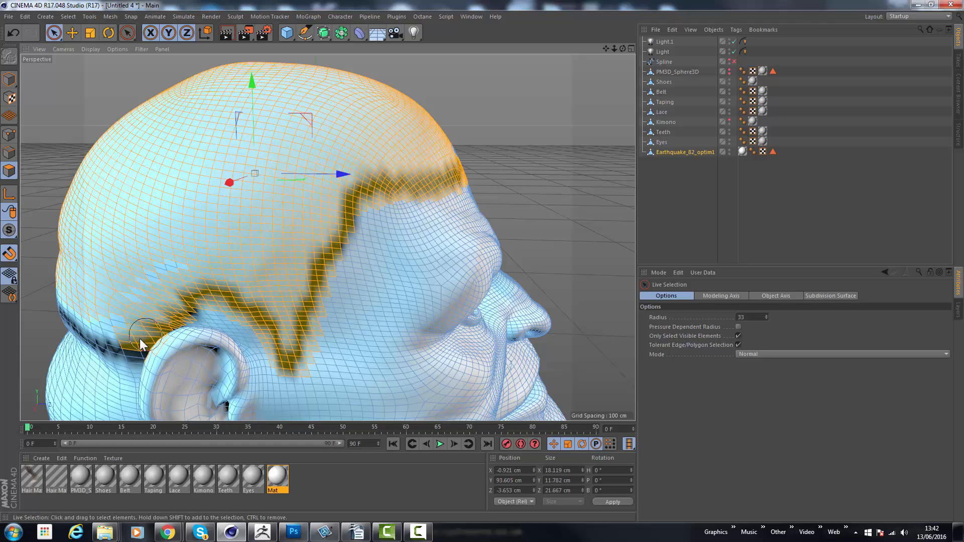
{"action": "left_click_drag", "start_coordinate": [141, 345], "coordinate": [501, 240]}
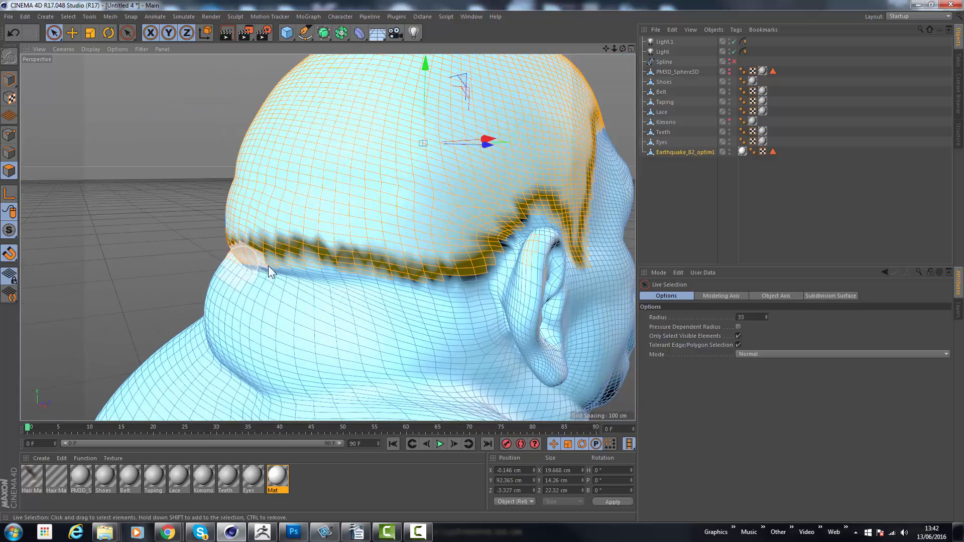
{"action": "left_click_drag", "start_coordinate": [272, 272], "coordinate": [373, 230]}
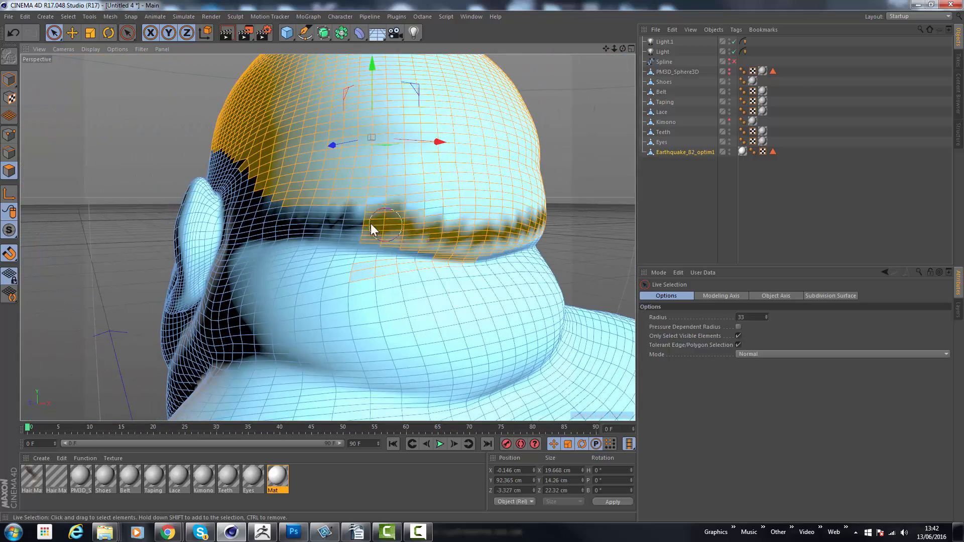
{"action": "left_click_drag", "start_coordinate": [372, 227], "coordinate": [293, 218]}
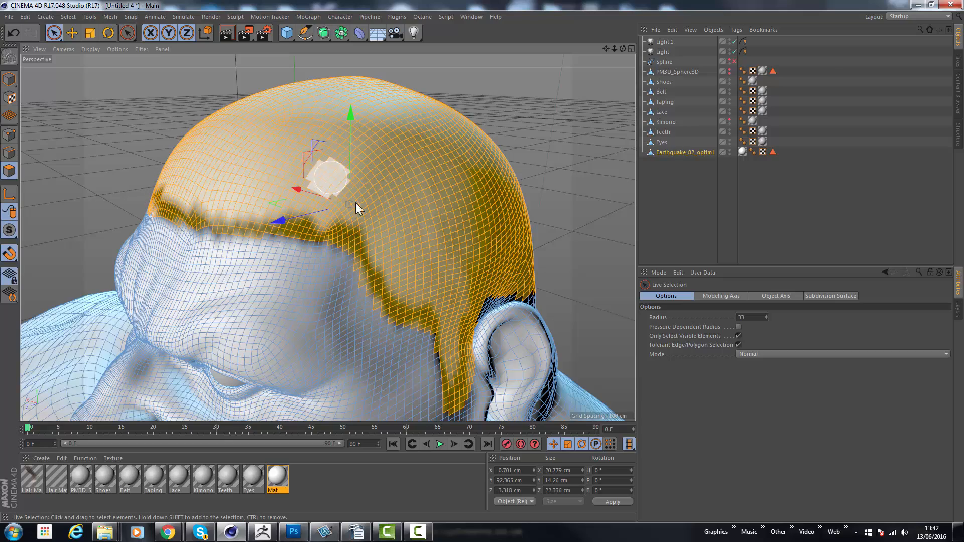
{"action": "left_click_drag", "start_coordinate": [358, 207], "coordinate": [372, 255]}
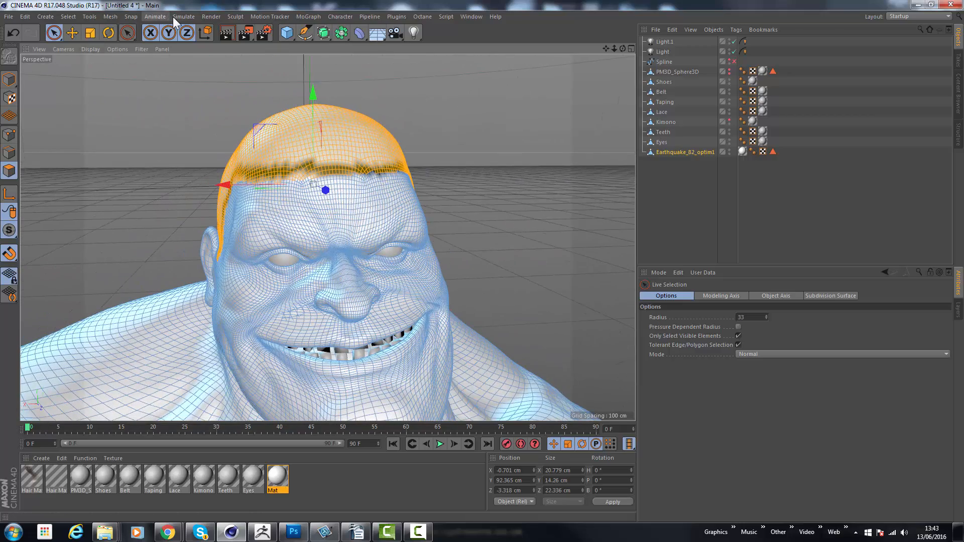
Add Hair to the selected scalp and float the Hair Mode palette
{"action": "left_click", "coordinate": [184, 17]}
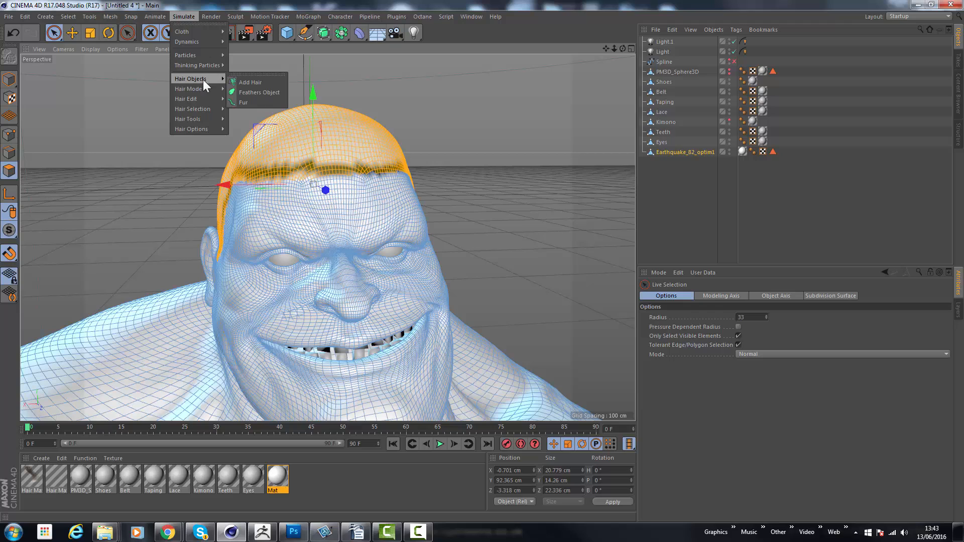
{"action": "left_click", "coordinate": [250, 82]}
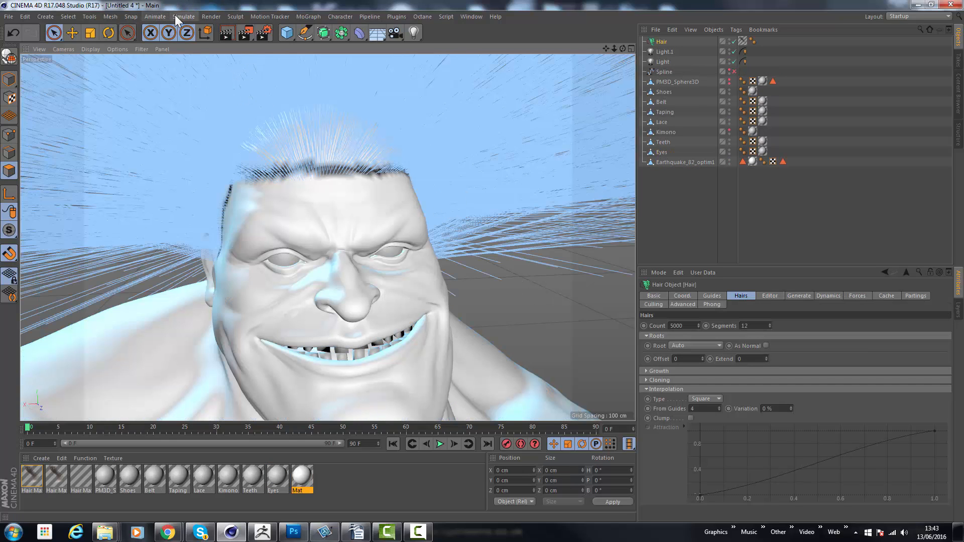
{"action": "left_click", "coordinate": [184, 17]}
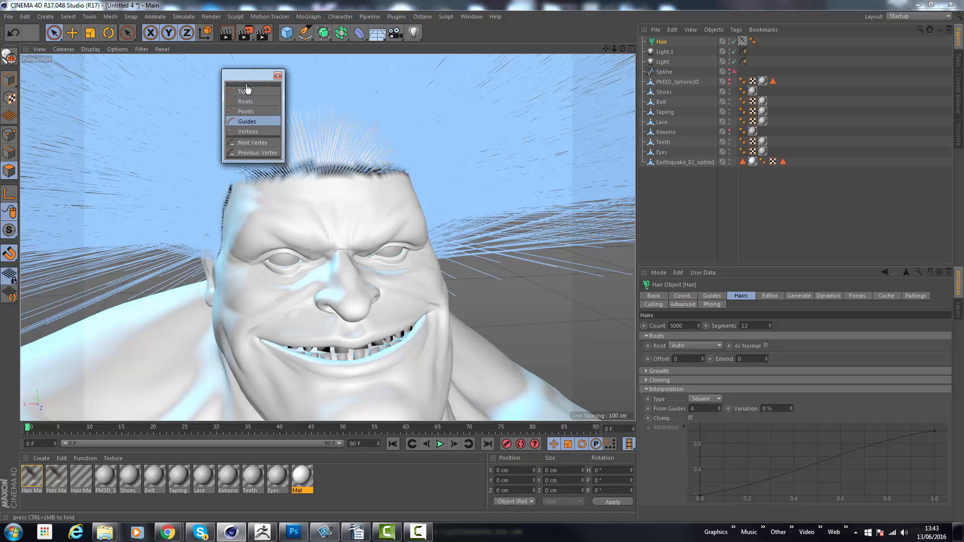
{"action": "left_click", "coordinate": [183, 17]}
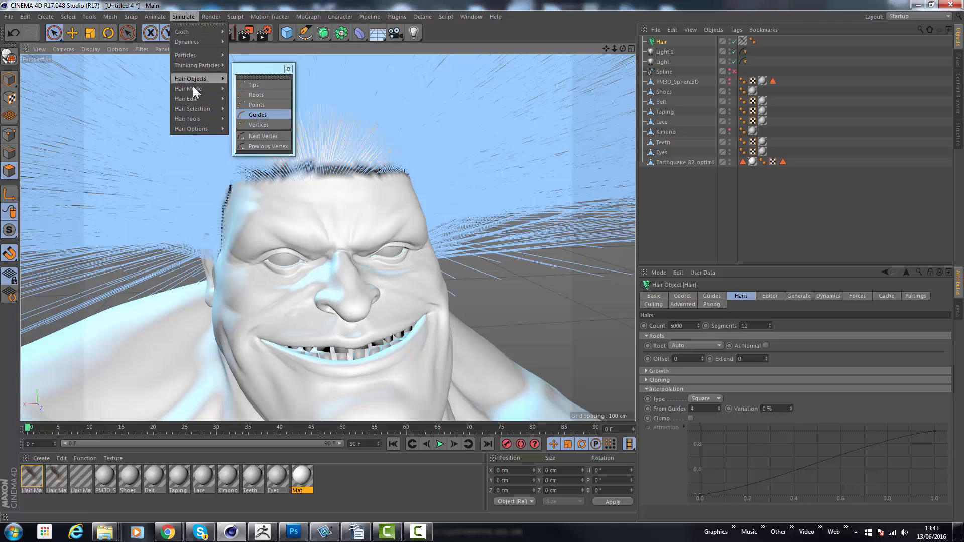
{"action": "left_click", "coordinate": [154, 16]}
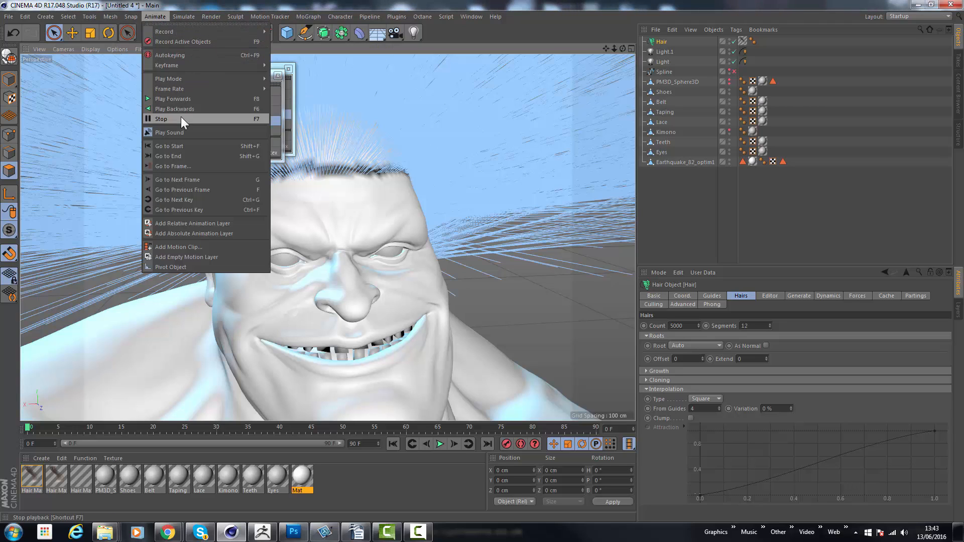
Tear off the Hair Edit and Hair Tools submenus as floating palettes
{"action": "left_click", "coordinate": [183, 16]}
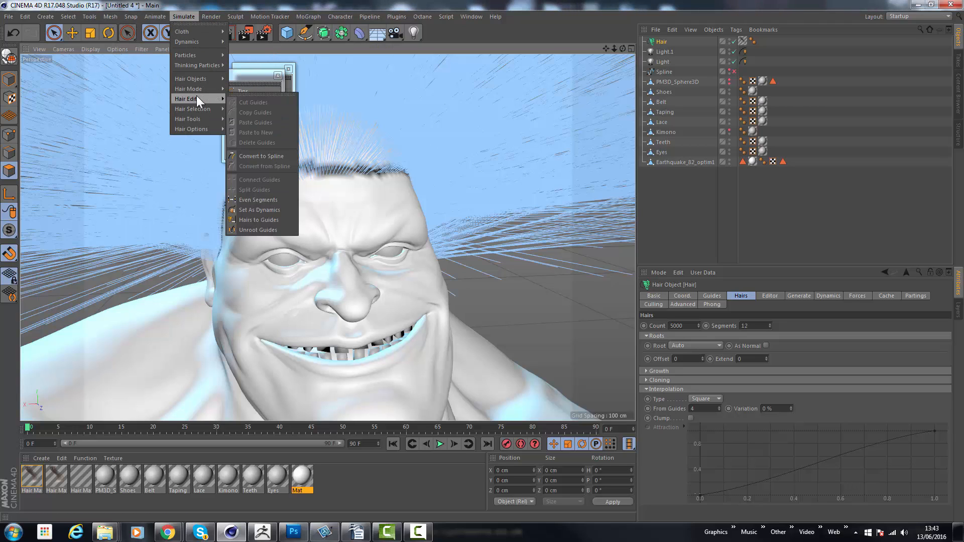
{"action": "left_click", "coordinate": [155, 16]}
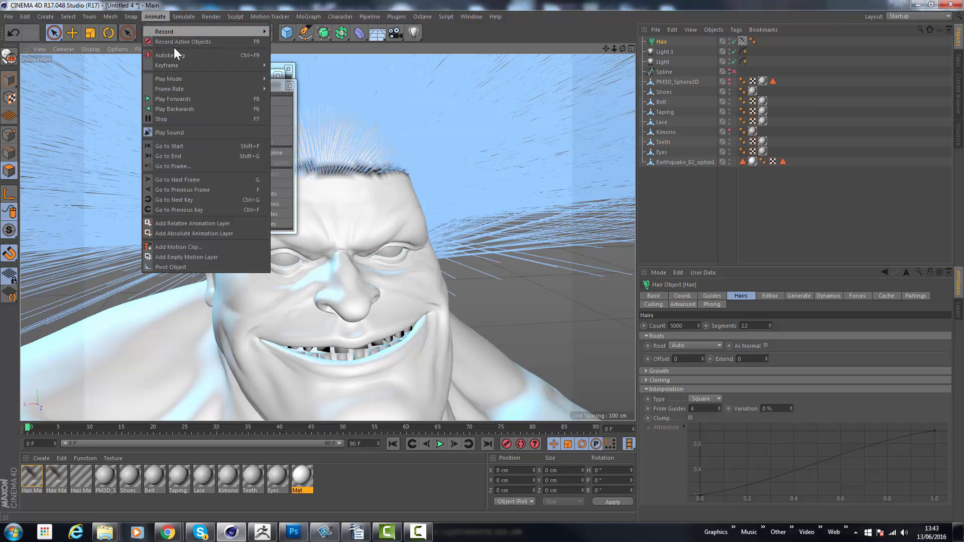
{"action": "left_click", "coordinate": [184, 17]}
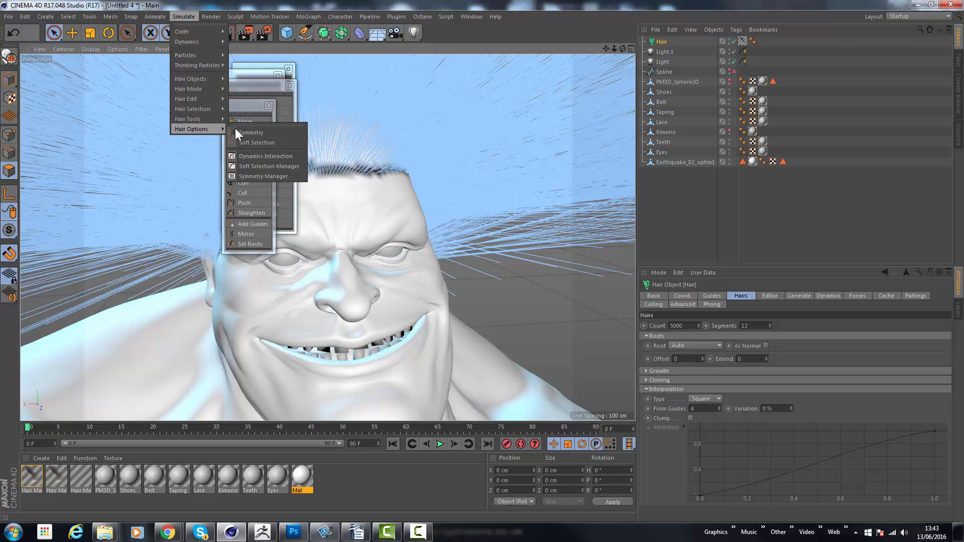
{"action": "left_click", "coordinate": [155, 16]}
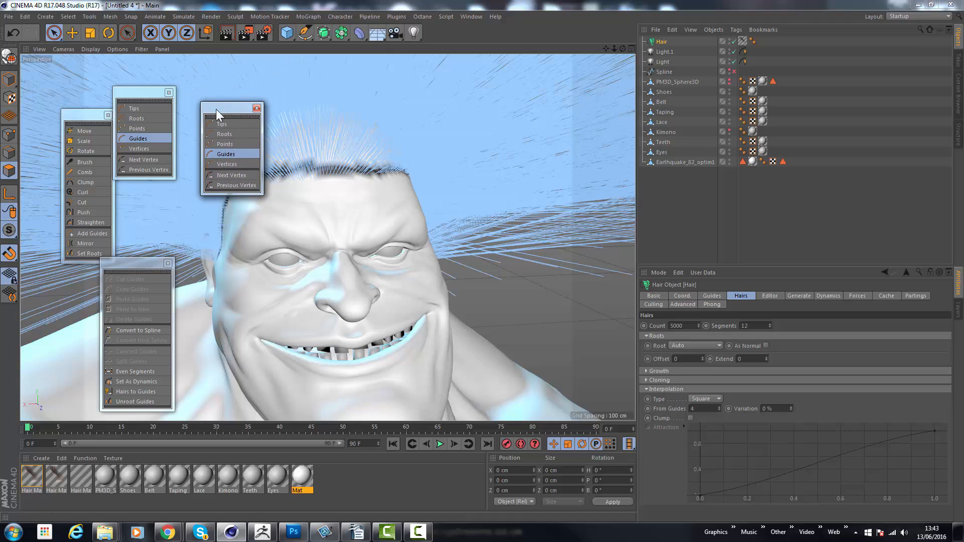
{"action": "left_click", "coordinate": [183, 16]}
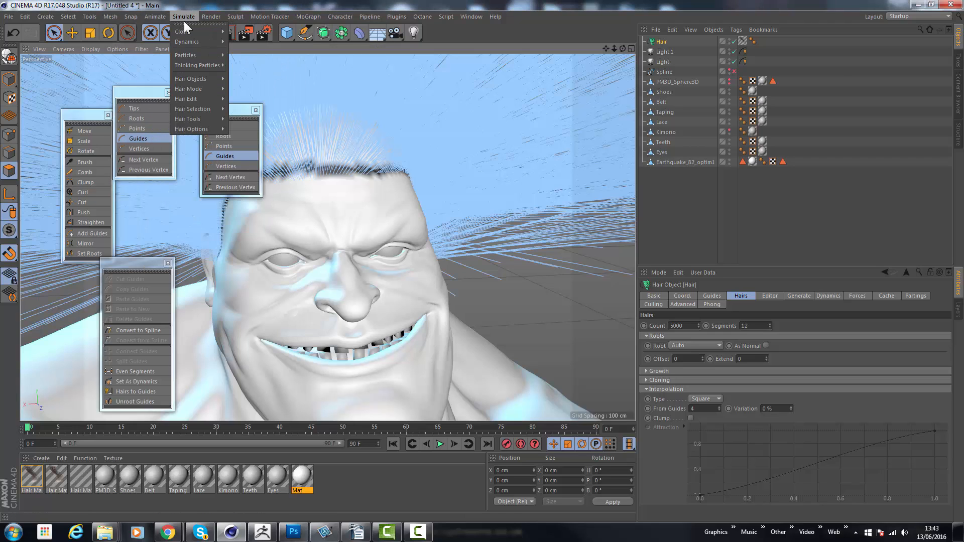
{"action": "mouse_move", "coordinate": [187, 99]}
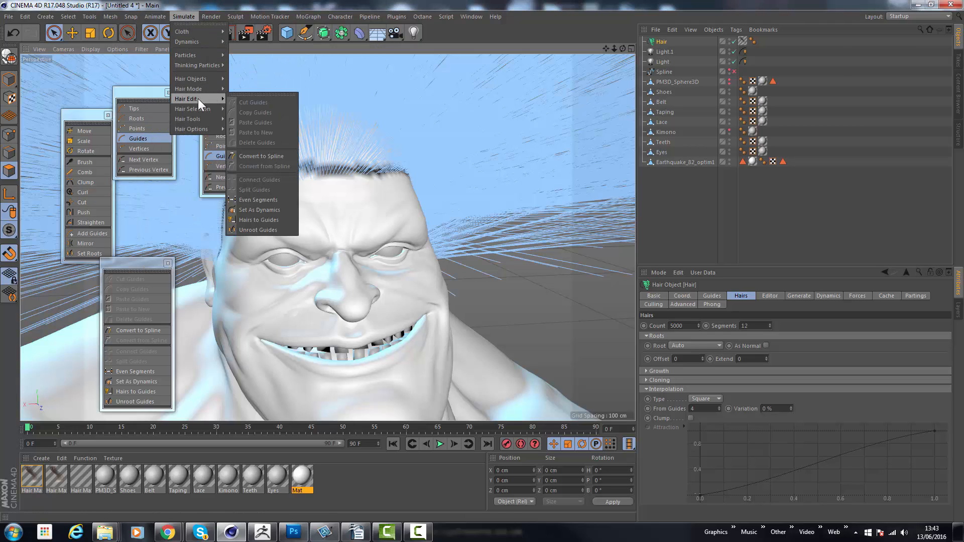
{"action": "mouse_move", "coordinate": [191, 109]}
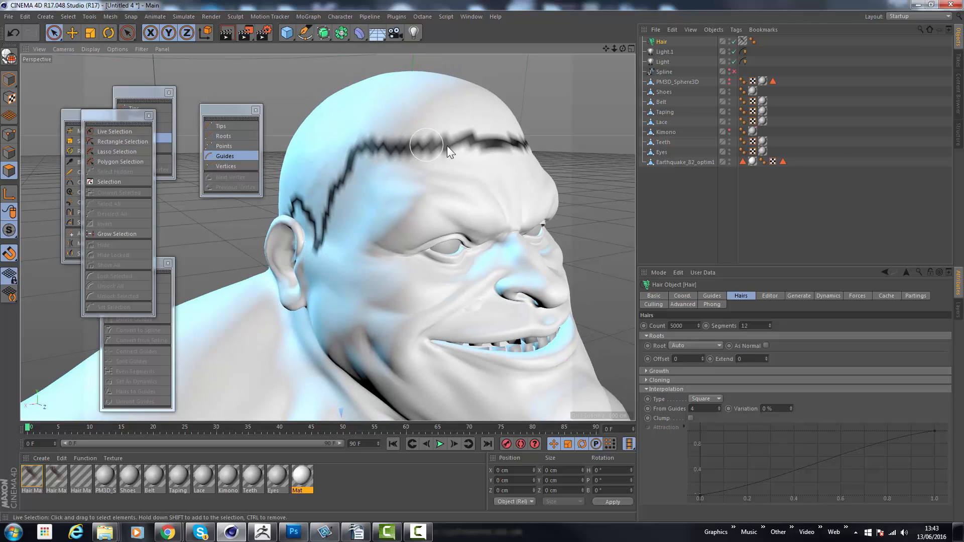
{"action": "mouse_move", "coordinate": [360, 153]}
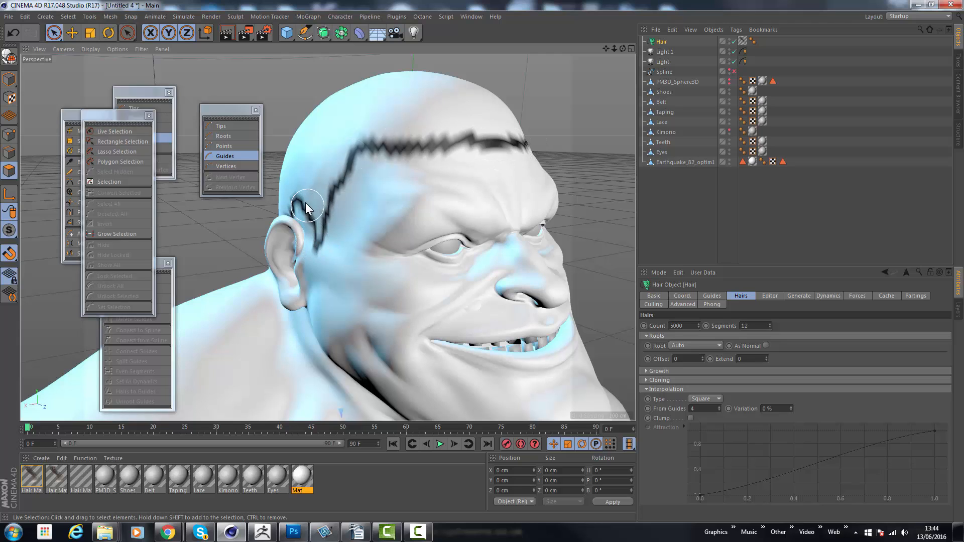
{"action": "mouse_move", "coordinate": [483, 135]}
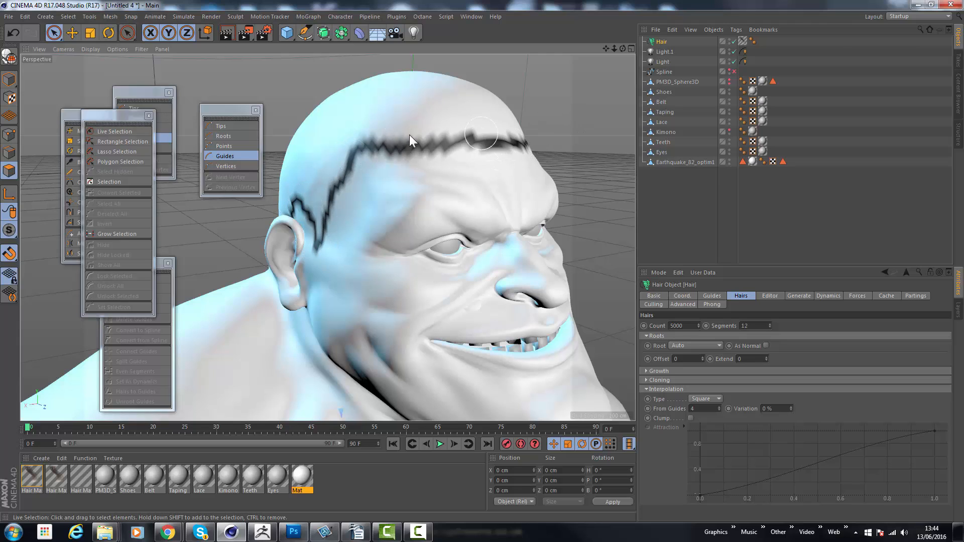
Pick the Add Guides tool to place hair guides by hand
{"action": "left_click", "coordinate": [76, 206]}
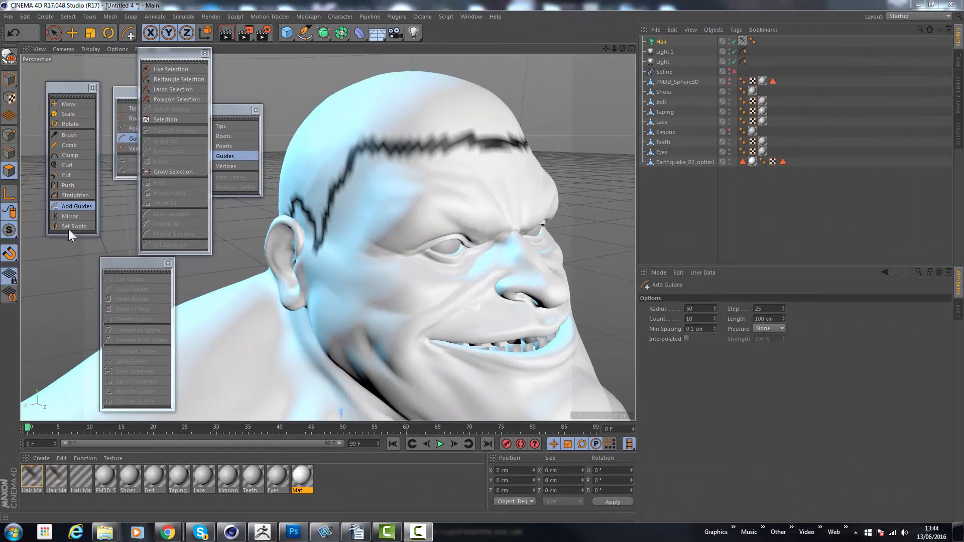
{"action": "mouse_move", "coordinate": [77, 206]}
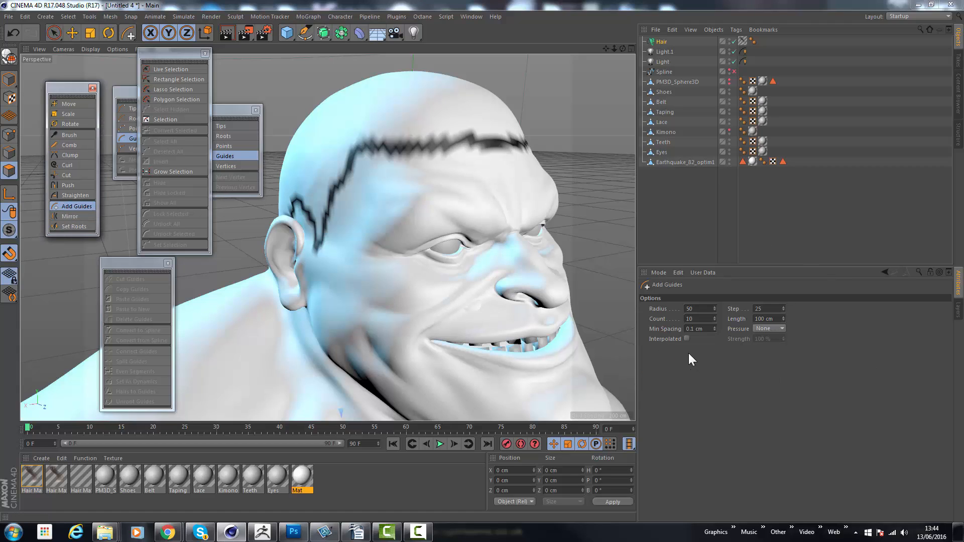
{"action": "mouse_move", "coordinate": [823, 341]}
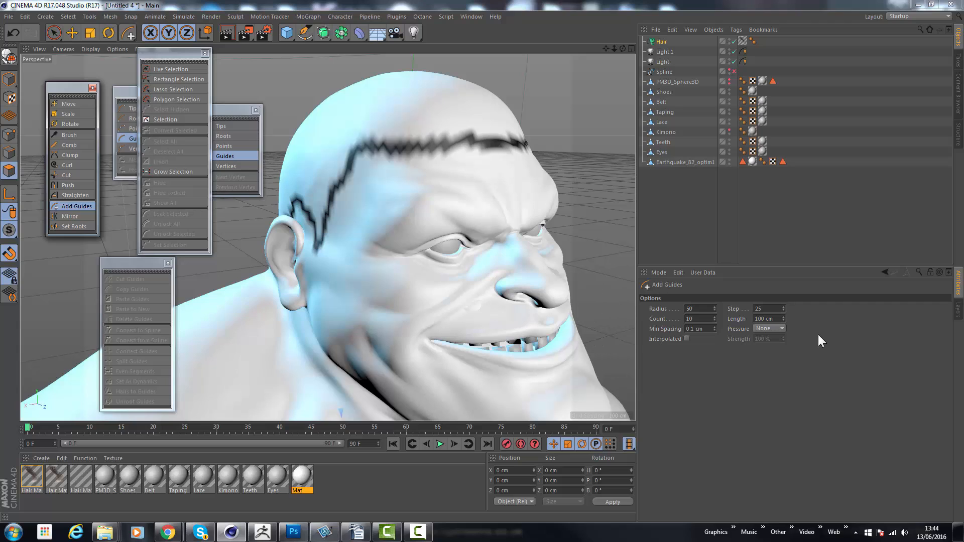
{"action": "mouse_move", "coordinate": [338, 255]}
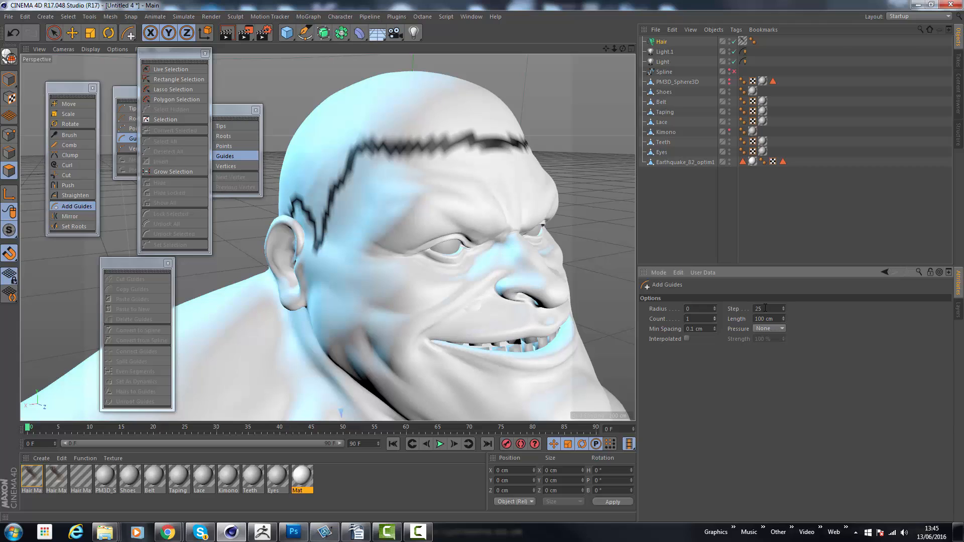
{"action": "mouse_move", "coordinate": [341, 274]}
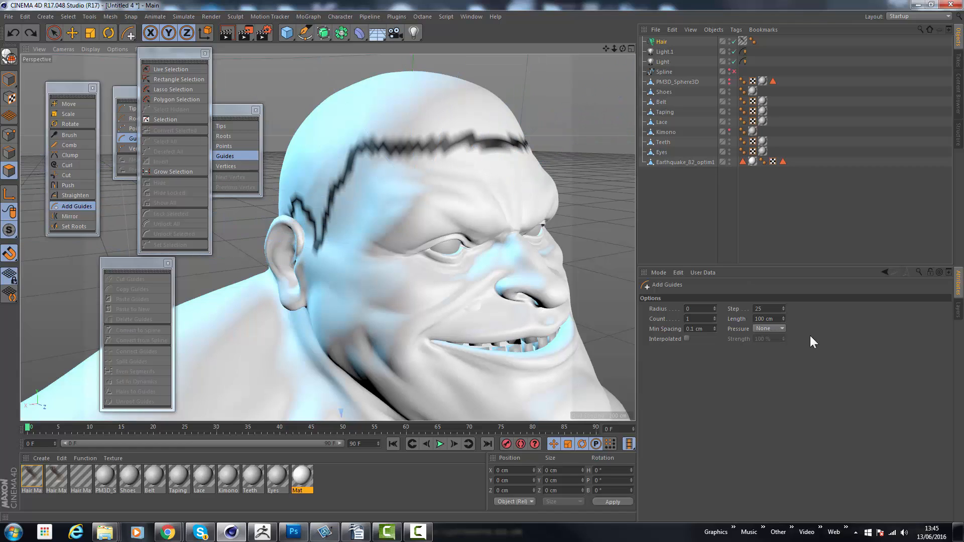
{"action": "mouse_move", "coordinate": [787, 313]}
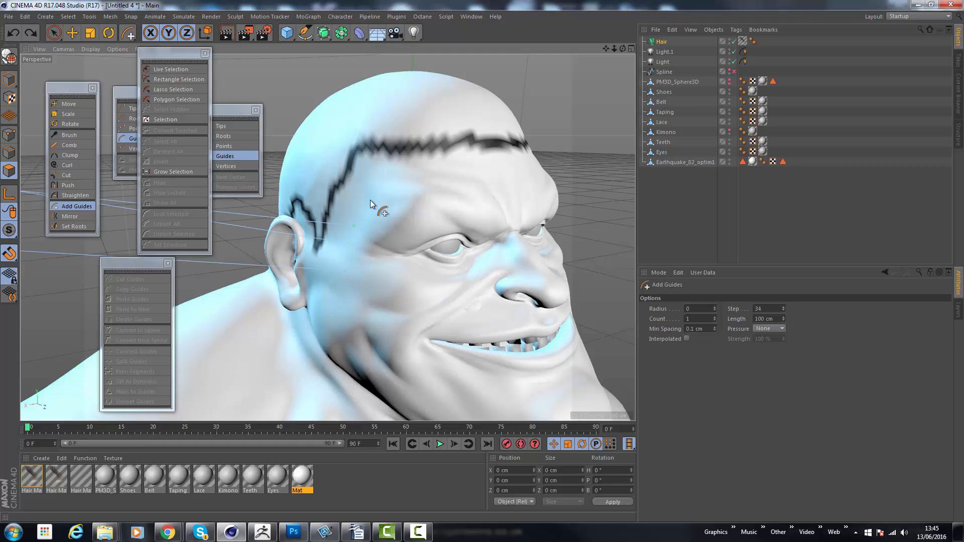
{"action": "mouse_move", "coordinate": [430, 202]}
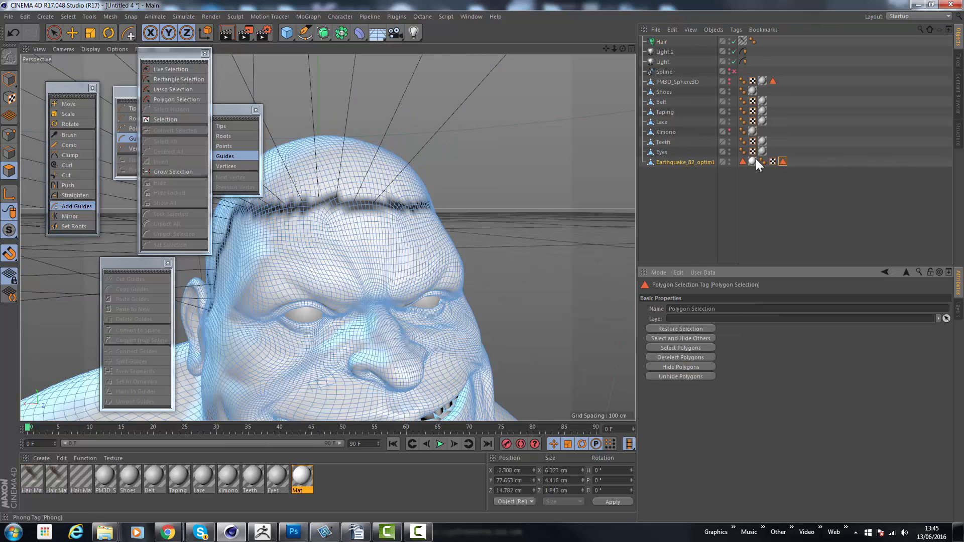
Select the head's stored scalp Polygon Selection tag
{"action": "left_click", "coordinate": [387, 222]}
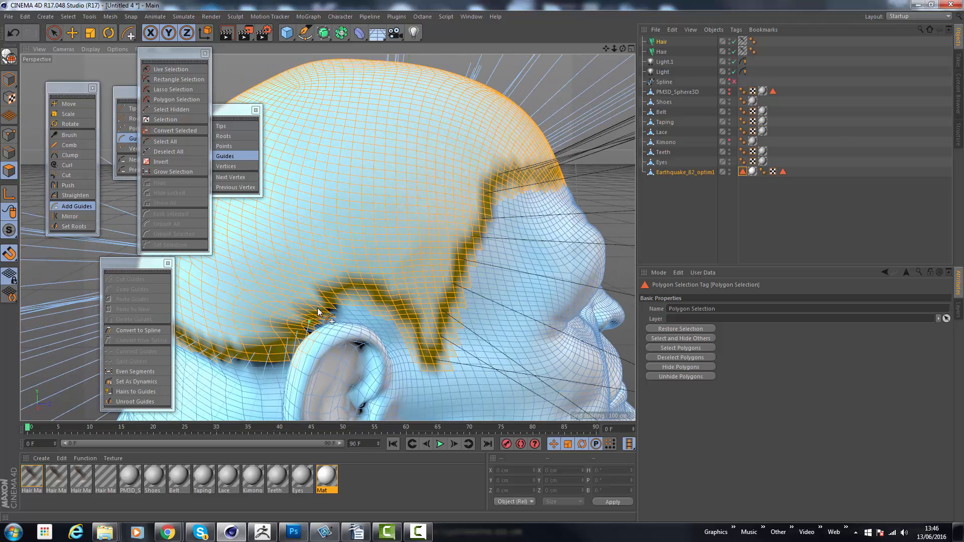
{"action": "mouse_move", "coordinate": [413, 326]}
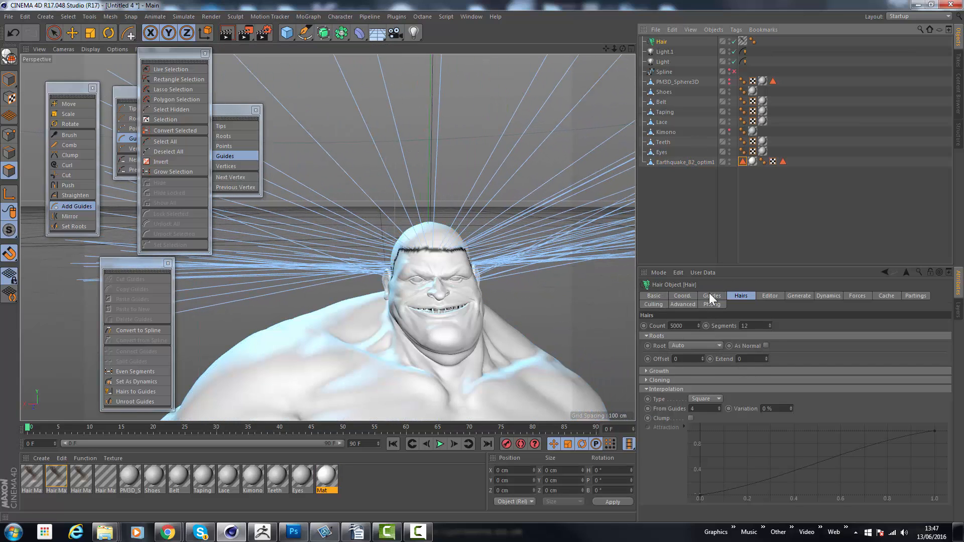
Open the Hair object's Guides settings to root guides on the scalp selection
{"action": "left_click", "coordinate": [712, 296]}
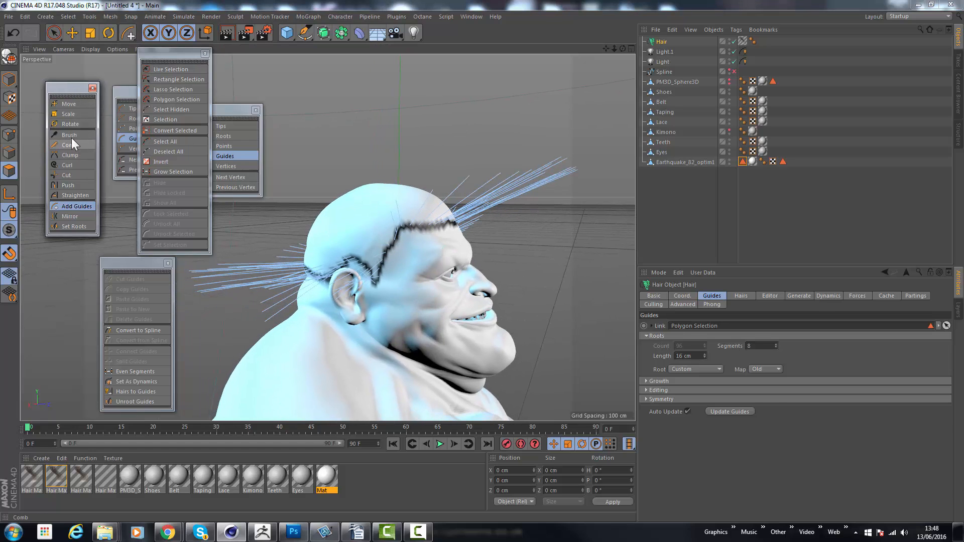
With the hair Brush tool, sweep the top guides back and comb side strands behind the ear
{"action": "left_click", "coordinate": [69, 135]}
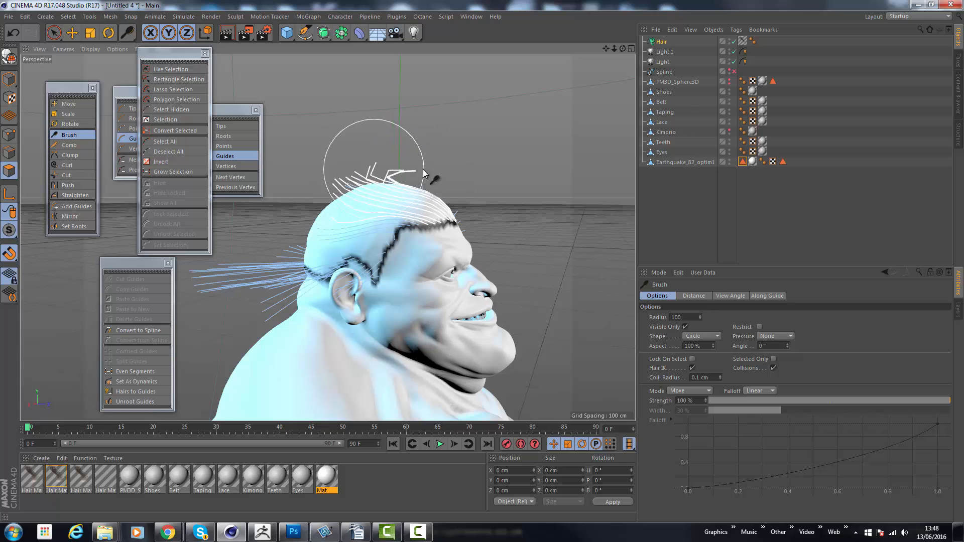
{"action": "left_click_drag", "start_coordinate": [425, 172], "coordinate": [329, 197]}
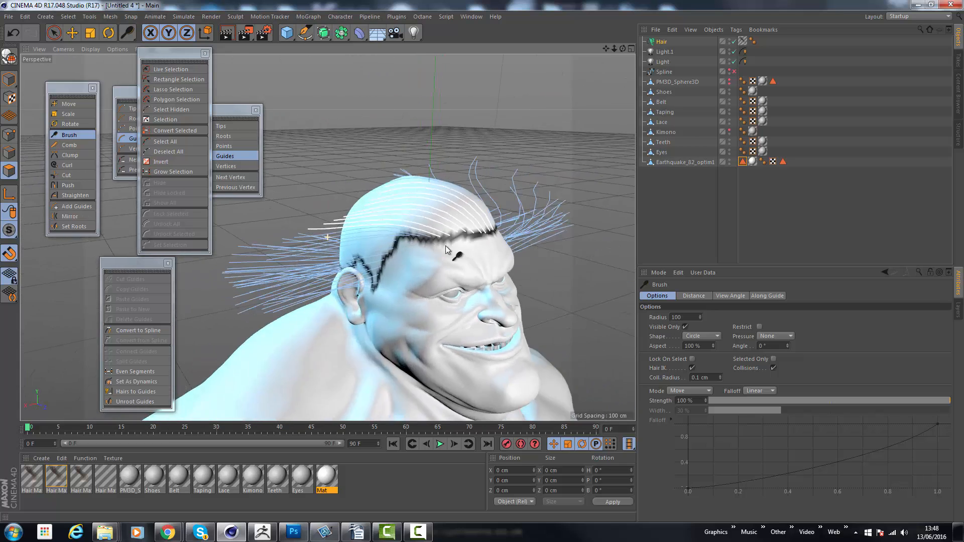
{"action": "left_click_drag", "start_coordinate": [446, 249], "coordinate": [387, 271]}
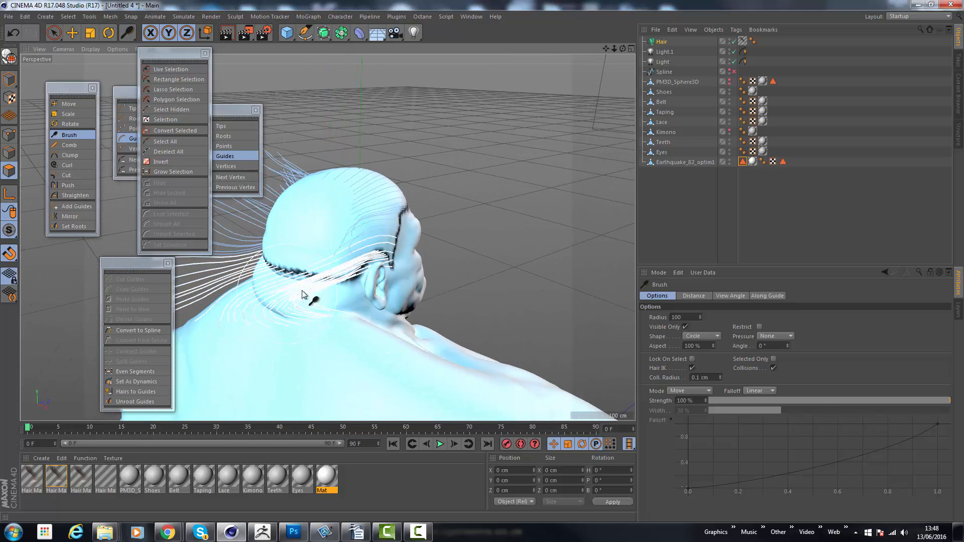
{"action": "left_click_drag", "start_coordinate": [301, 295], "coordinate": [234, 246]}
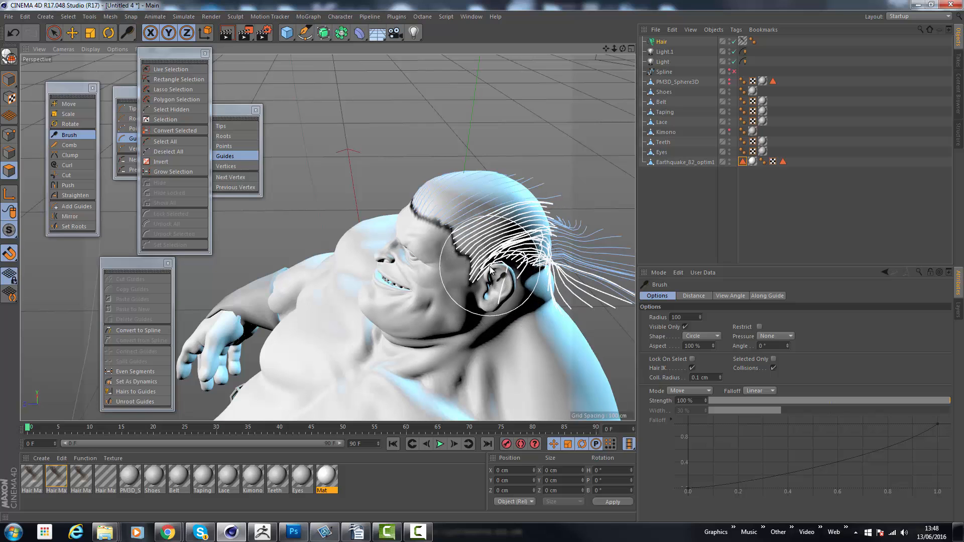
{"action": "left_click_drag", "start_coordinate": [489, 280], "coordinate": [538, 292]}
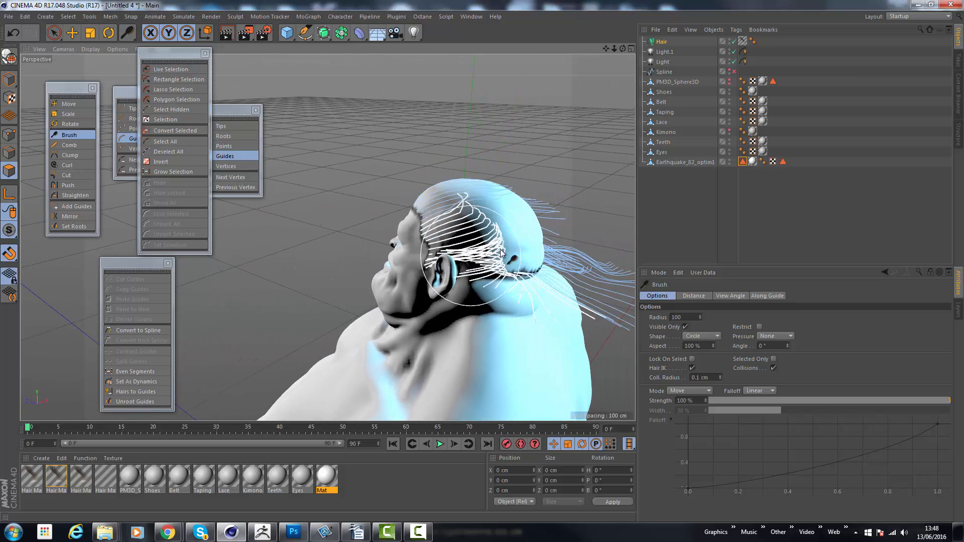
{"action": "left_click_drag", "start_coordinate": [501, 264], "coordinate": [473, 221]}
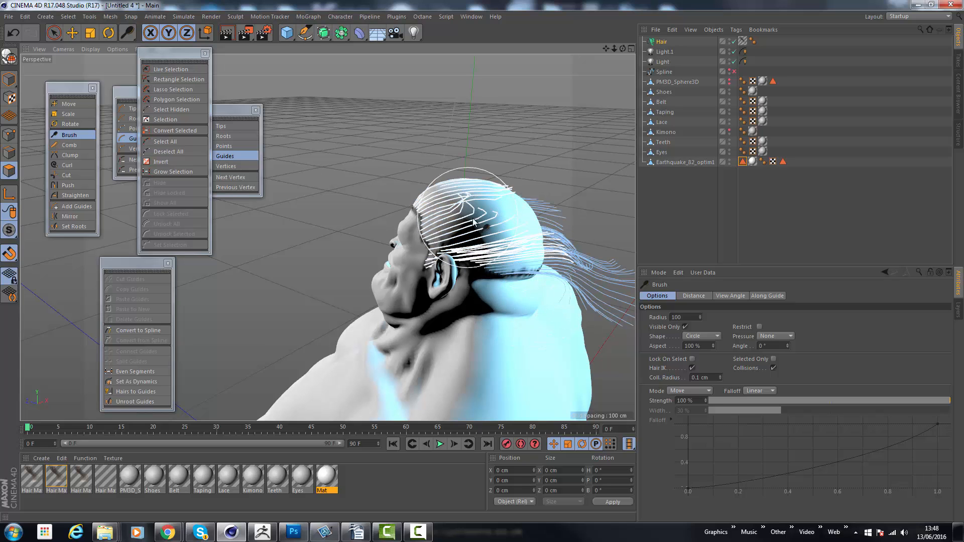
{"action": "left_click_drag", "start_coordinate": [479, 222], "coordinate": [615, 294]}
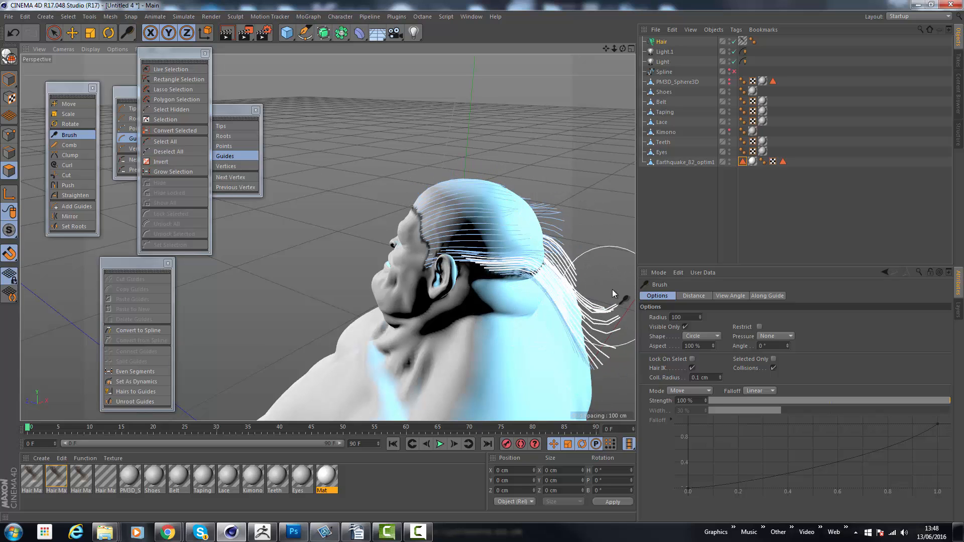
Enlarge the brush radius to 132 and comb the whole top flat into a comb-over
{"action": "left_click_drag", "start_coordinate": [613, 294], "coordinate": [523, 290]}
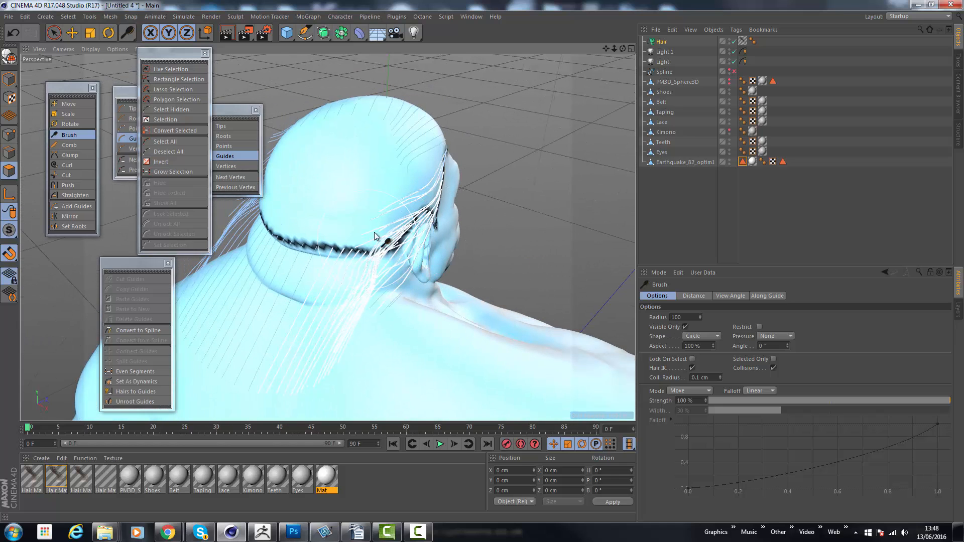
{"action": "left_click_drag", "start_coordinate": [375, 236], "coordinate": [314, 307]}
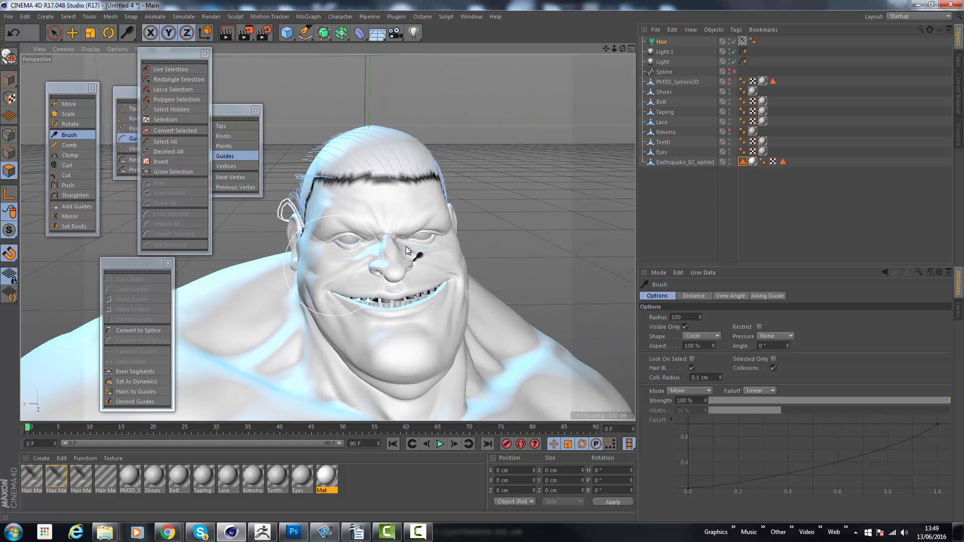
{"action": "left_click_drag", "start_coordinate": [406, 252], "coordinate": [510, 209]}
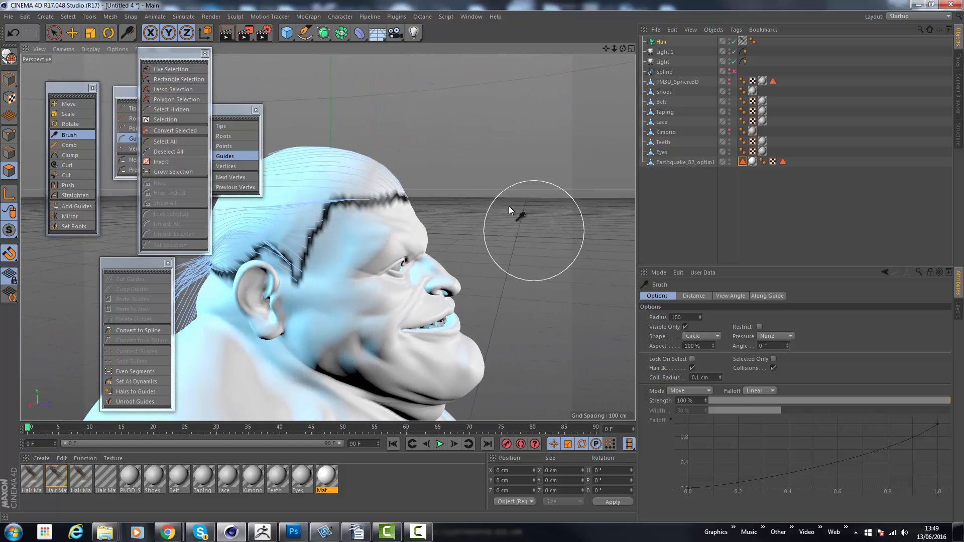
{"action": "left_click_drag", "start_coordinate": [517, 216], "coordinate": [400, 178]}
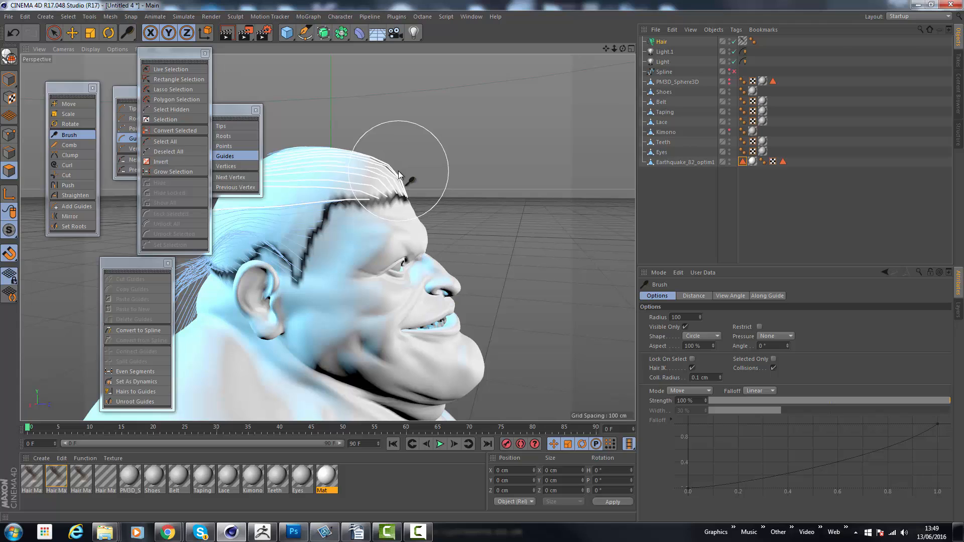
{"action": "left_click_drag", "start_coordinate": [397, 176], "coordinate": [351, 181]}
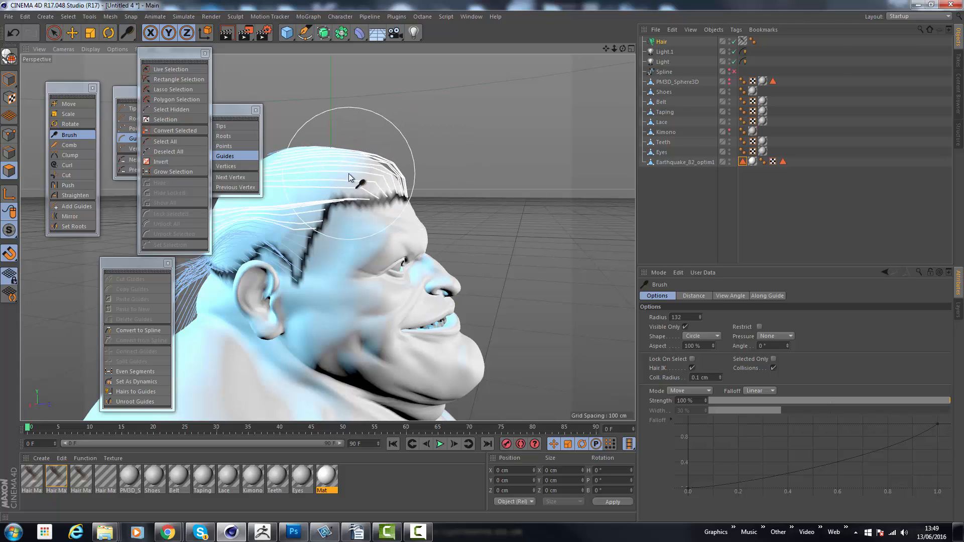
{"action": "left_click_drag", "start_coordinate": [351, 181], "coordinate": [280, 169]}
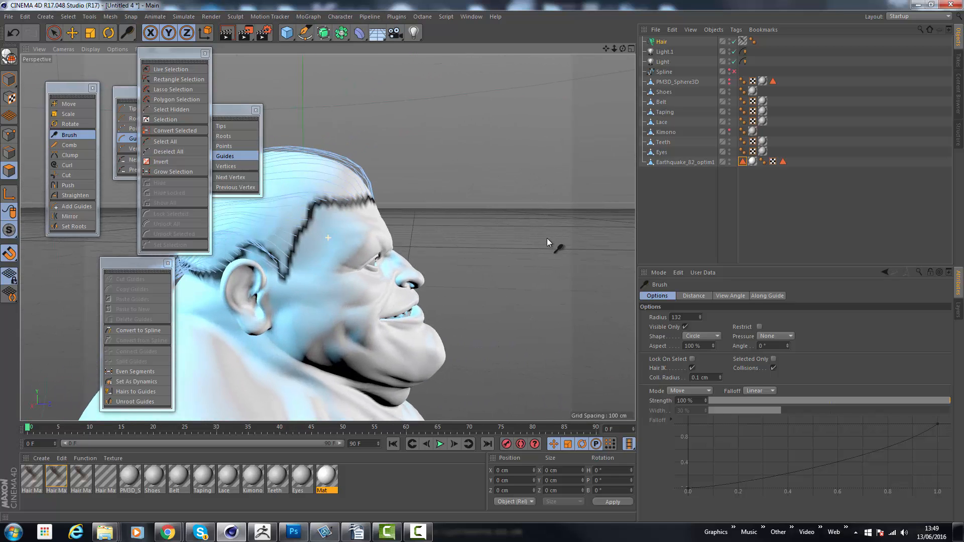
{"action": "left_click_drag", "start_coordinate": [547, 242], "coordinate": [486, 251]}
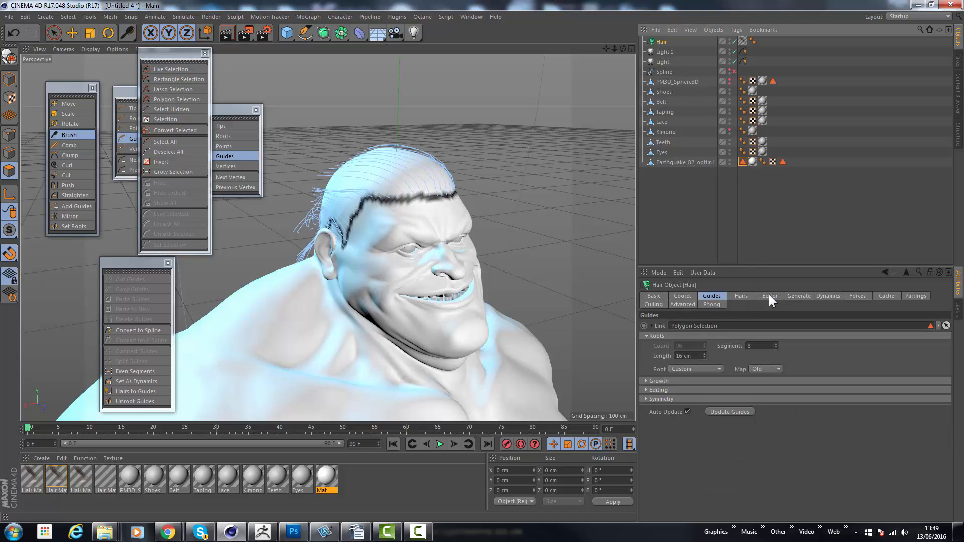
Display hair lines instead of guides and set Roots > Root to Polygon Area
{"action": "left_click", "coordinate": [769, 296]}
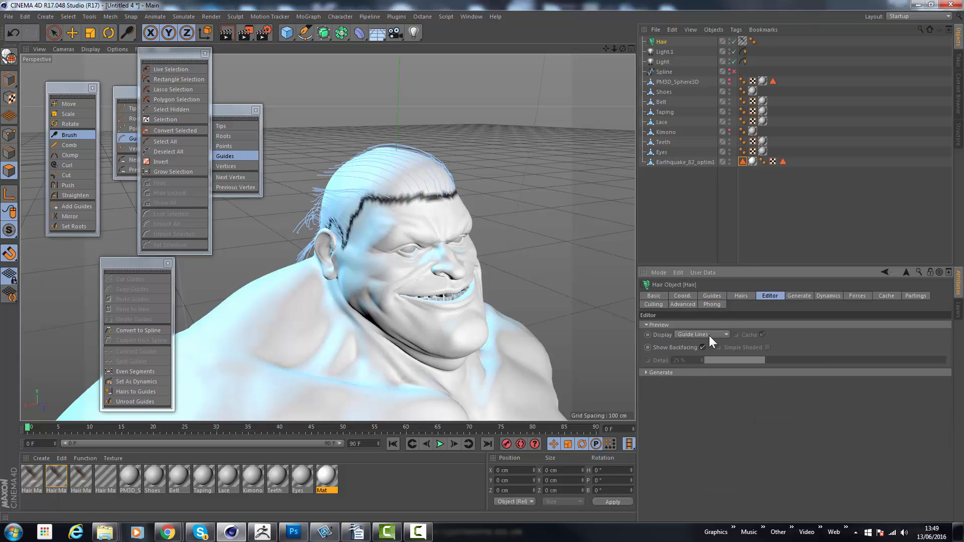
{"action": "left_click", "coordinate": [701, 335]}
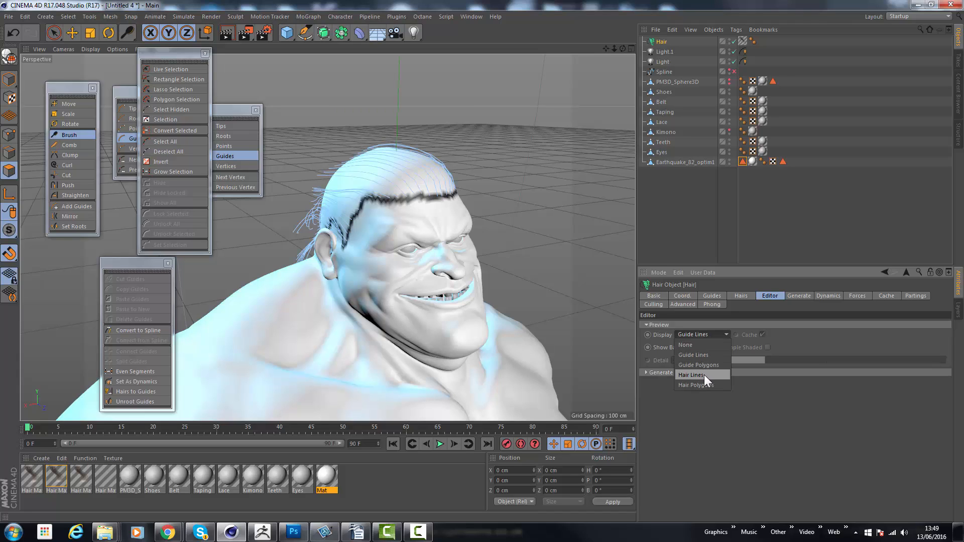
{"action": "left_click", "coordinate": [691, 375]}
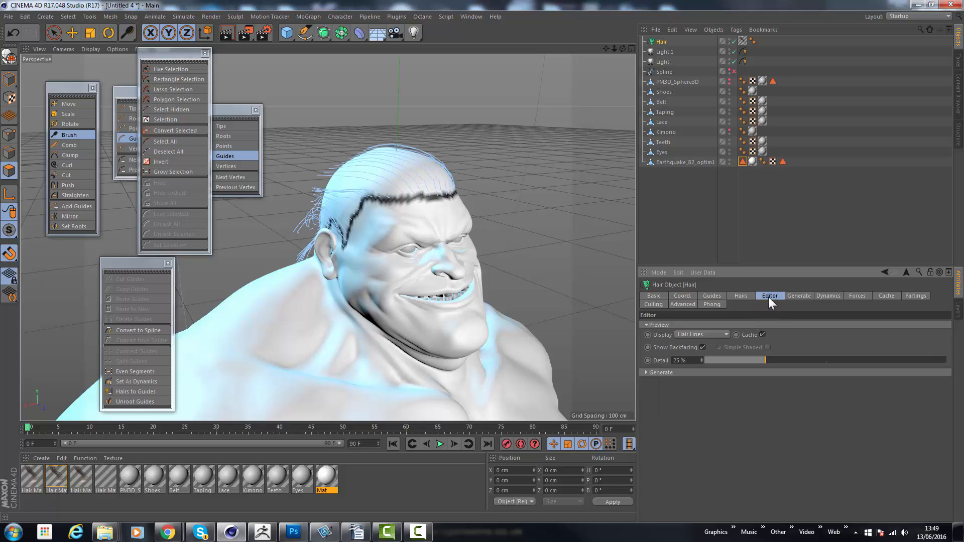
{"action": "left_click", "coordinate": [741, 296]}
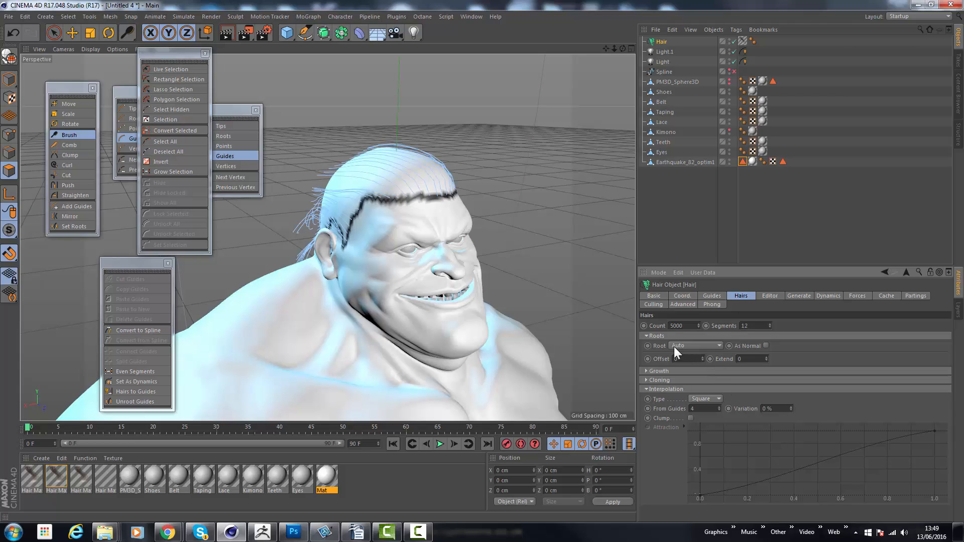
{"action": "left_click", "coordinate": [695, 345]}
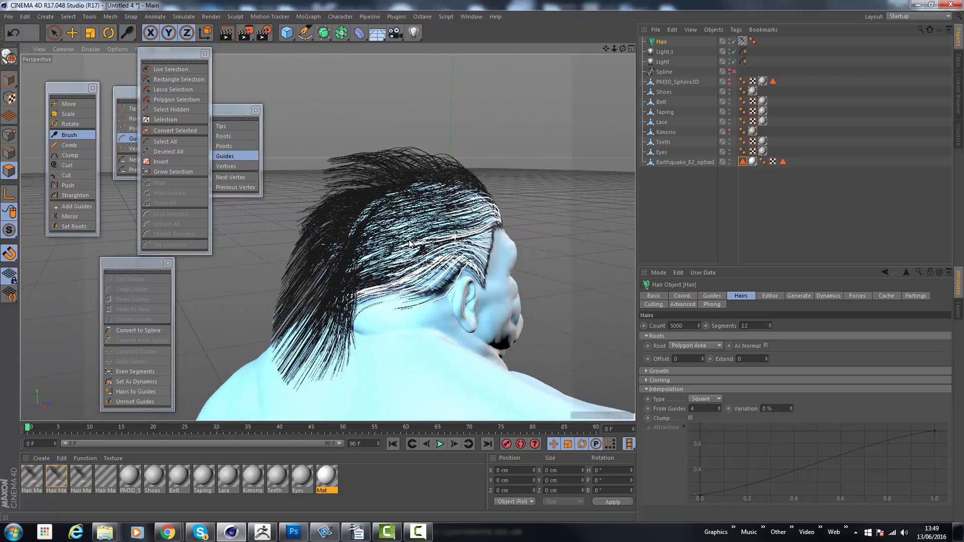
Orbit the view to face the front of the head
{"action": "left_click_drag", "start_coordinate": [400, 246], "coordinate": [418, 271]}
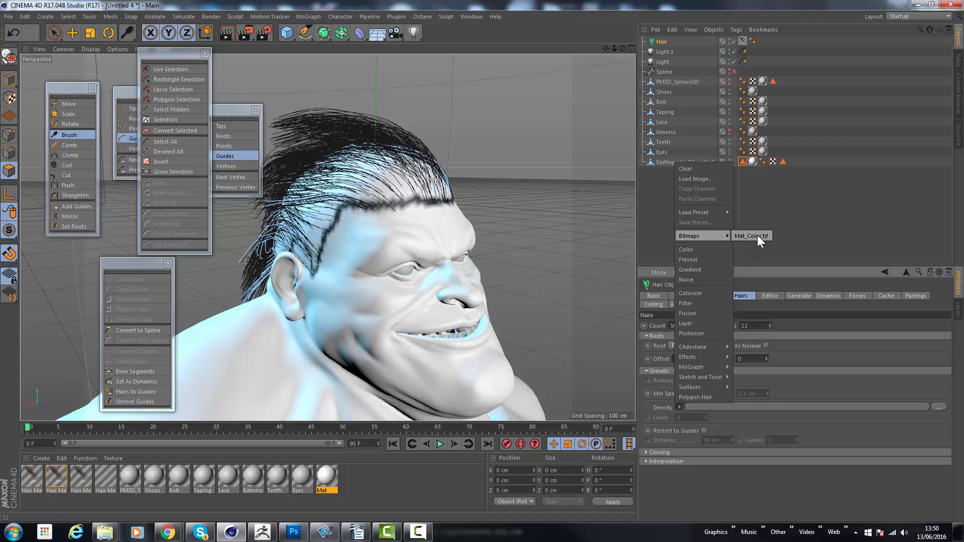
Choose Mat_Color.tif as the Density bitmap, then orbit to check the hair from the side
{"action": "left_click", "coordinate": [751, 236]}
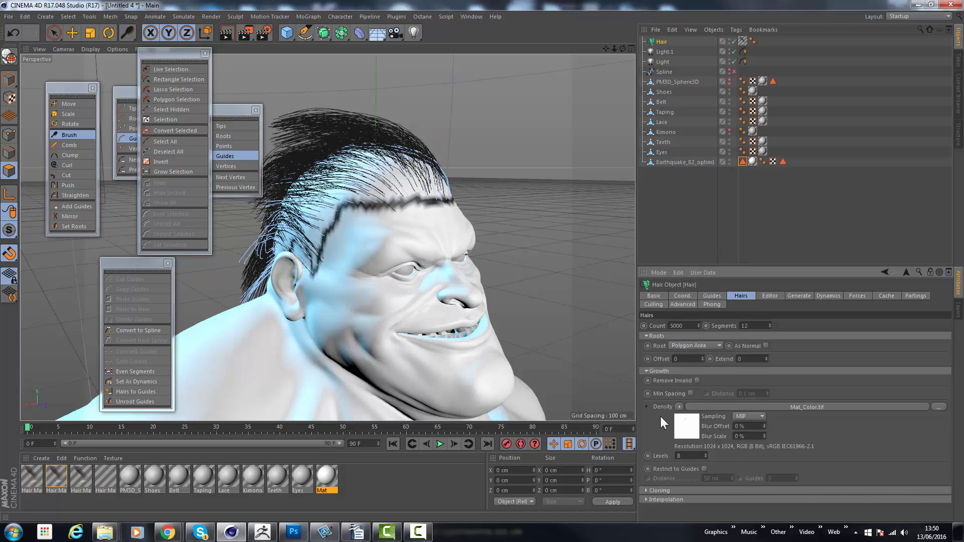
{"action": "mouse_move", "coordinate": [713, 312]}
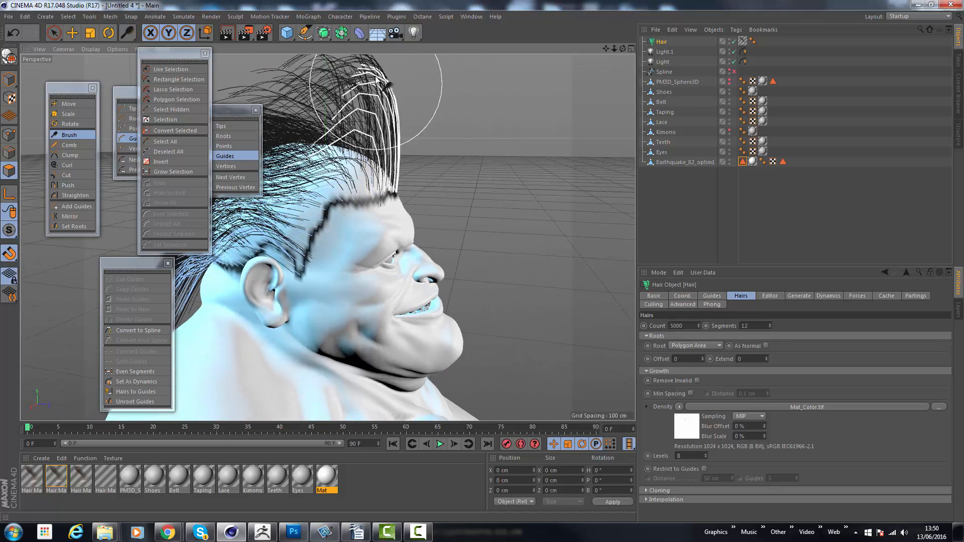
{"action": "left_click_drag", "start_coordinate": [381, 98], "coordinate": [356, 178]}
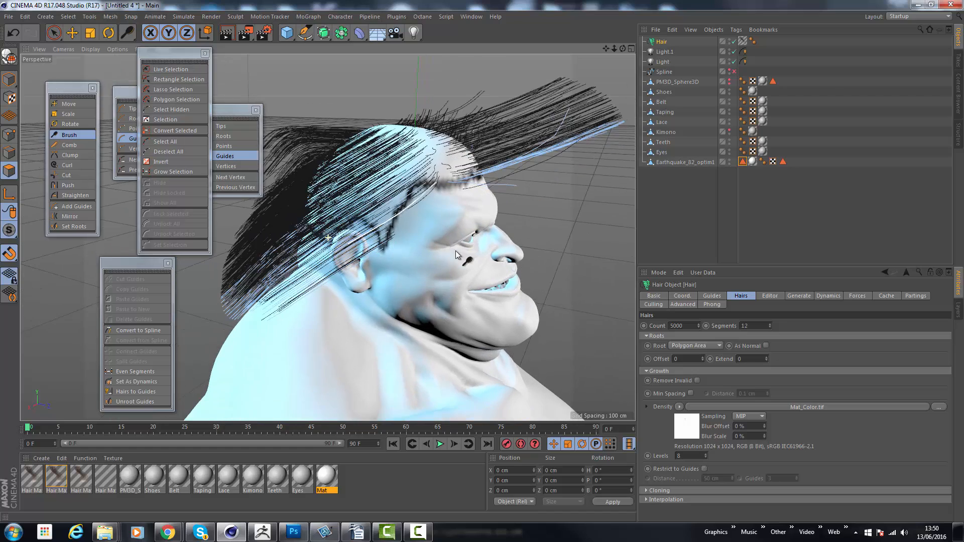
Open the Mat_Color.tif density bitmap's shader settings
{"action": "left_click", "coordinate": [806, 406]}
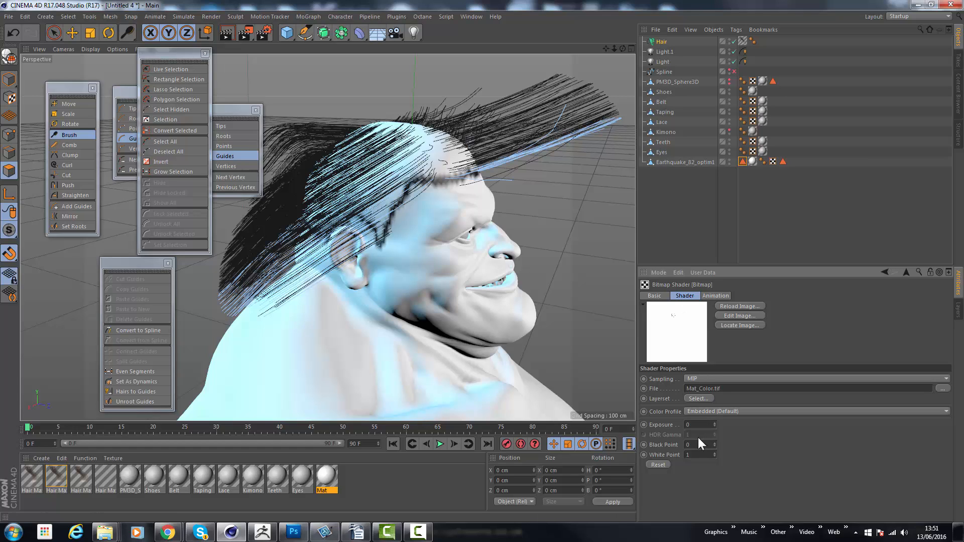
{"action": "mouse_move", "coordinate": [679, 451]}
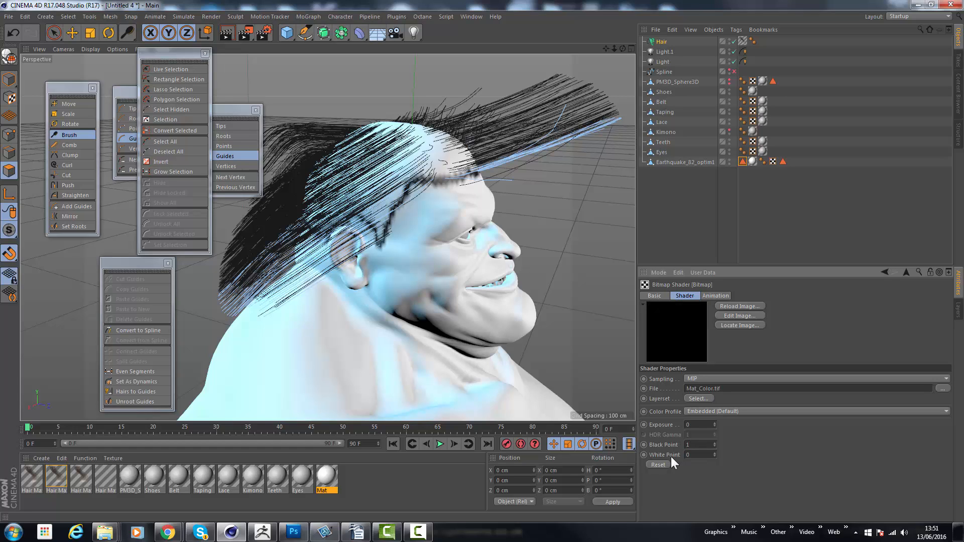
{"action": "mouse_move", "coordinate": [556, 294]}
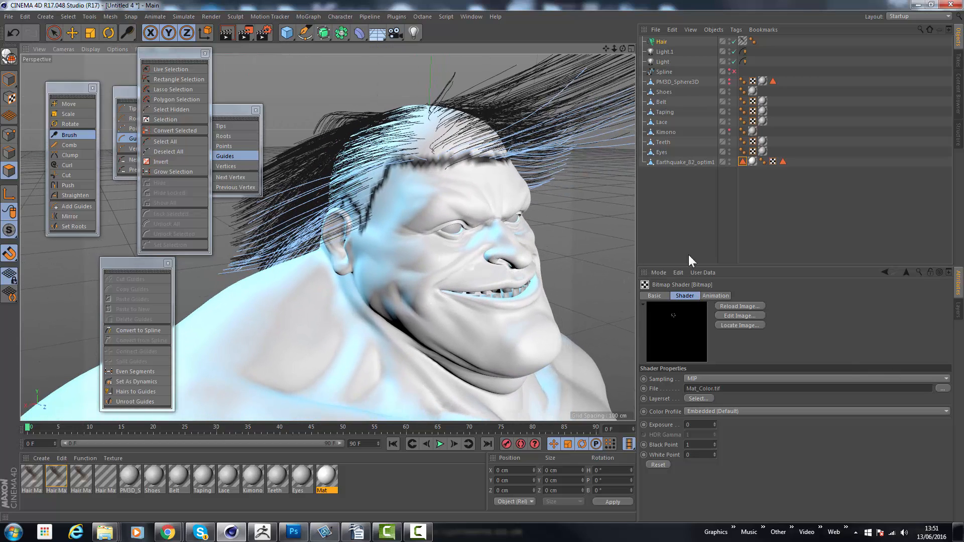
Set Growth Levels to 2 on the Hair object, then brush the front guides upward from the profile
{"action": "left_click", "coordinate": [662, 42]}
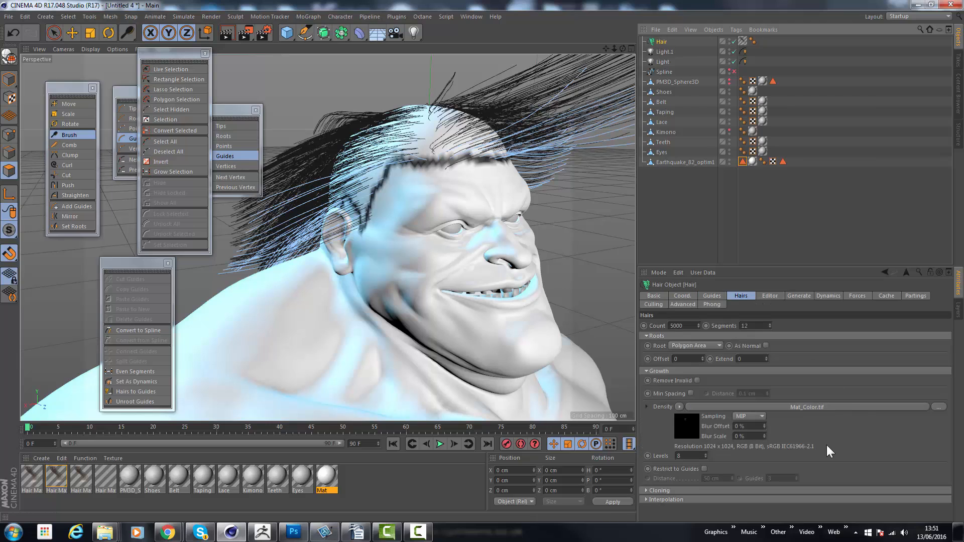
{"action": "mouse_move", "coordinate": [708, 458]}
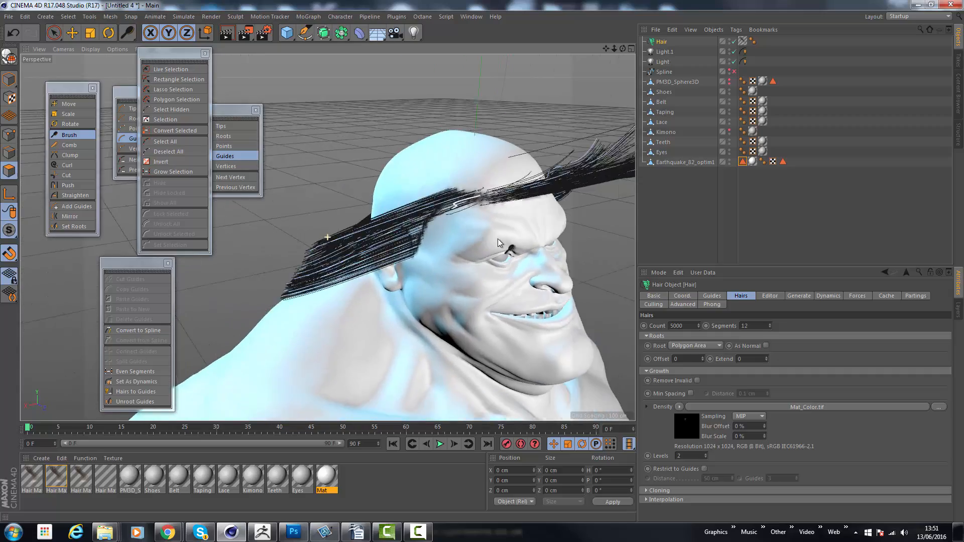
{"action": "left_click_drag", "start_coordinate": [498, 243], "coordinate": [550, 232]}
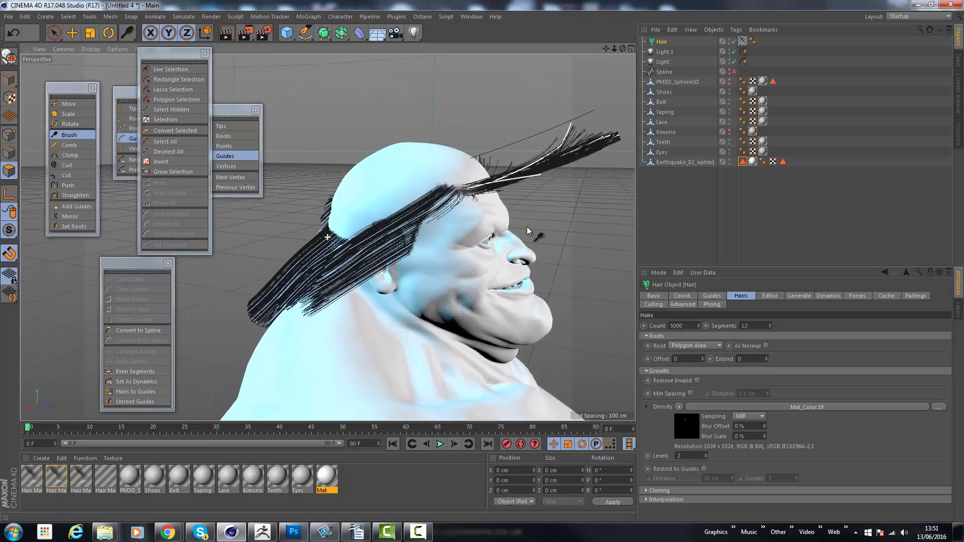
{"action": "left_click_drag", "start_coordinate": [526, 231], "coordinate": [474, 256]}
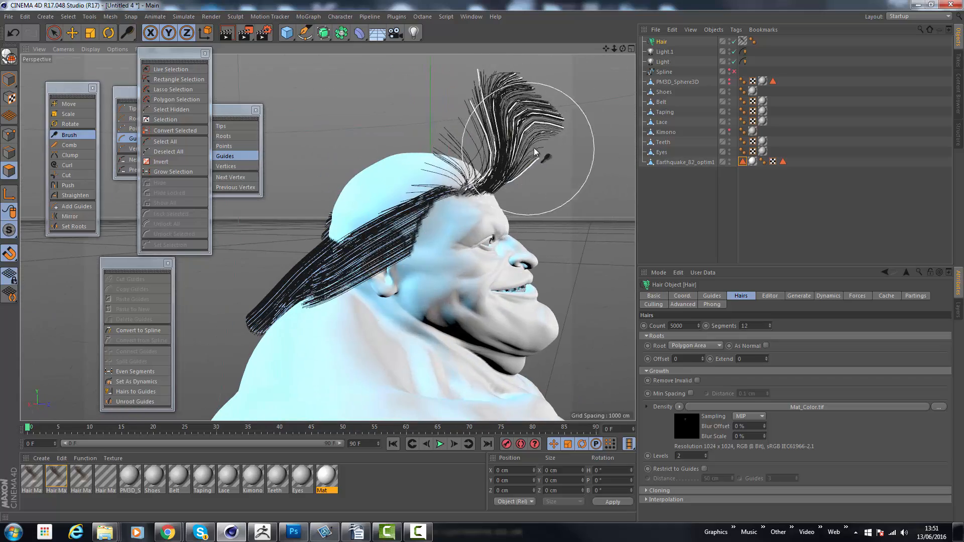
Brush the raised top strands flat and comb the side hair back and down
{"action": "left_click_drag", "start_coordinate": [535, 150], "coordinate": [384, 99]}
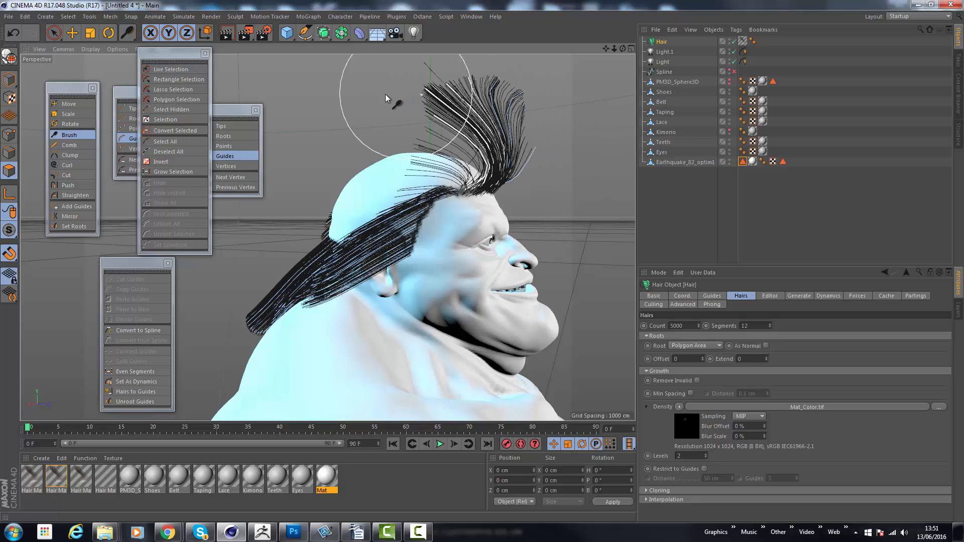
{"action": "left_click_drag", "start_coordinate": [390, 98], "coordinate": [548, 163]}
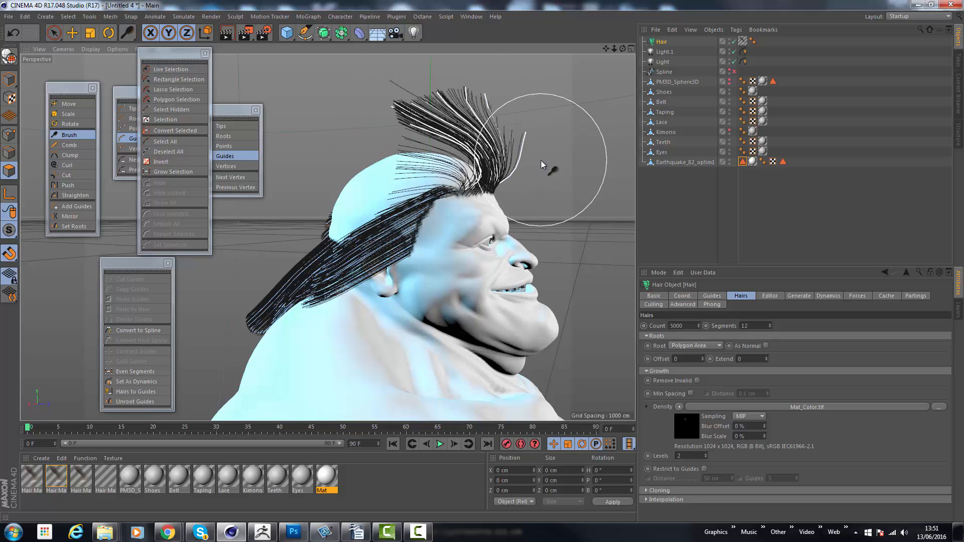
{"action": "left_click_drag", "start_coordinate": [547, 166], "coordinate": [338, 156]}
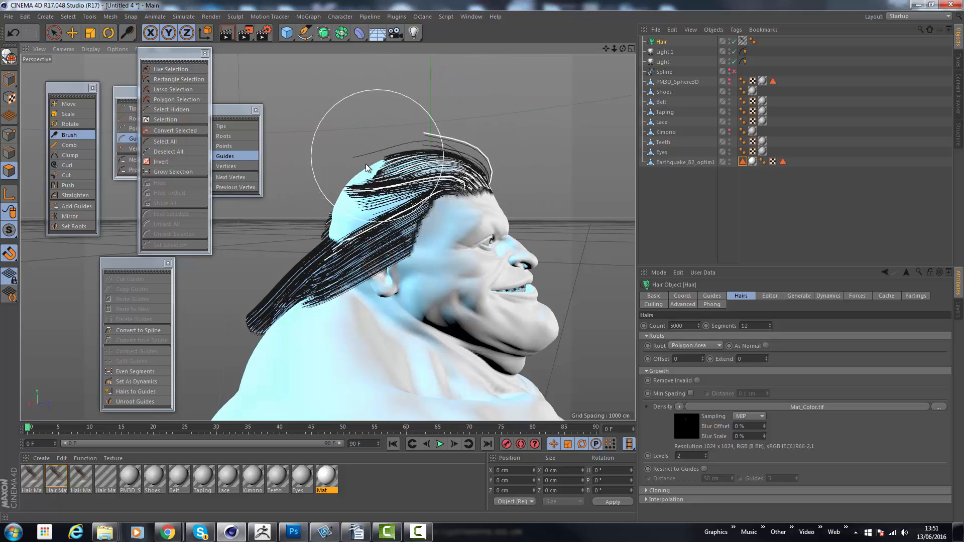
{"action": "left_click_drag", "start_coordinate": [369, 154], "coordinate": [412, 246]}
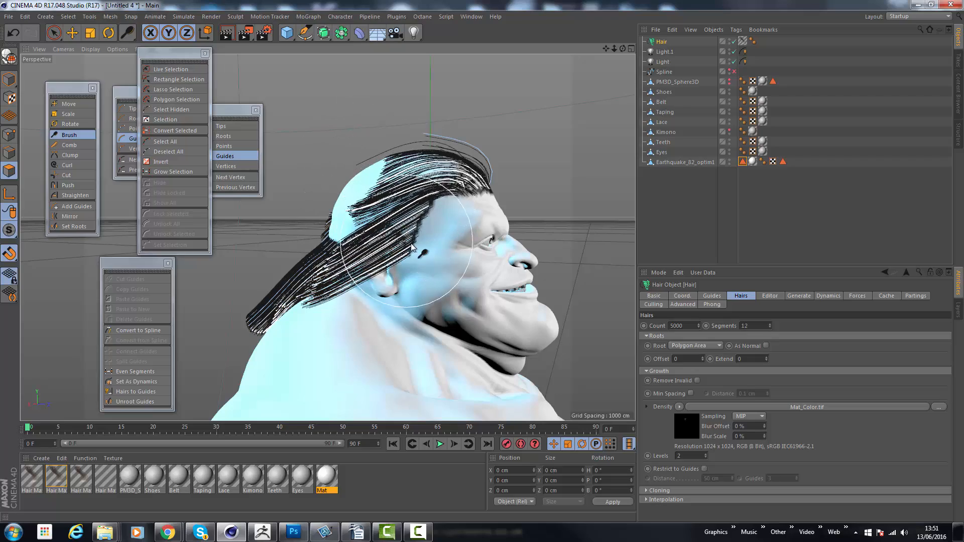
{"action": "left_click_drag", "start_coordinate": [412, 246], "coordinate": [348, 230]}
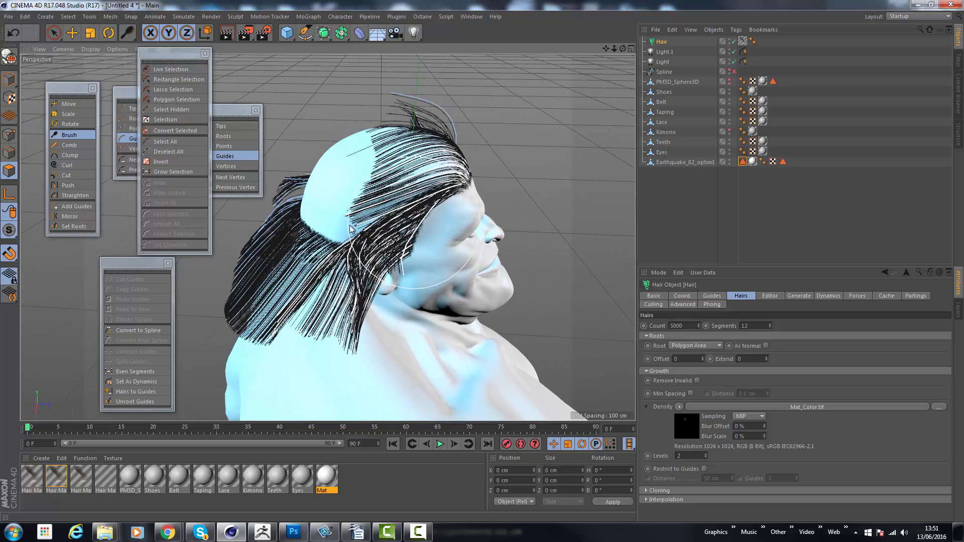
{"action": "left_click_drag", "start_coordinate": [351, 231], "coordinate": [400, 258]}
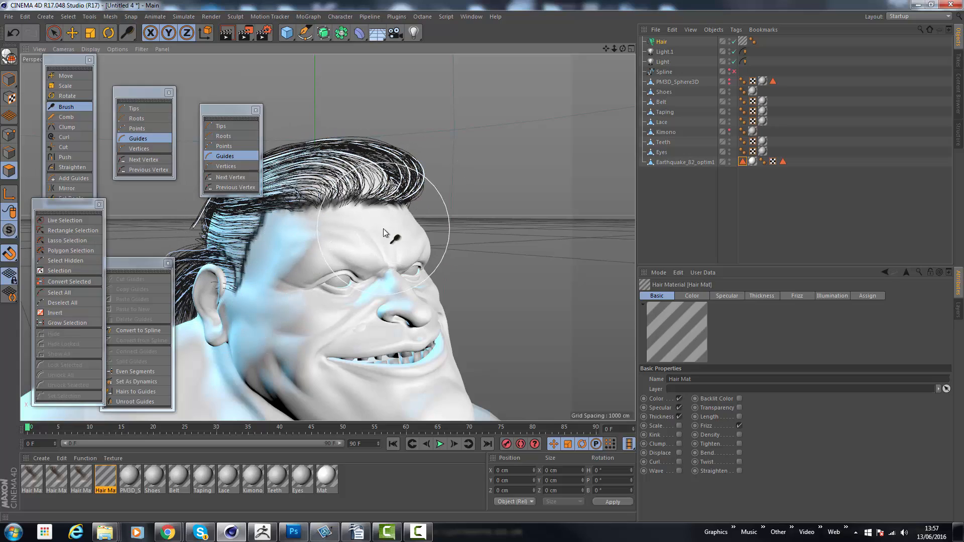
{"action": "left_click_drag", "start_coordinate": [384, 232], "coordinate": [184, 244]}
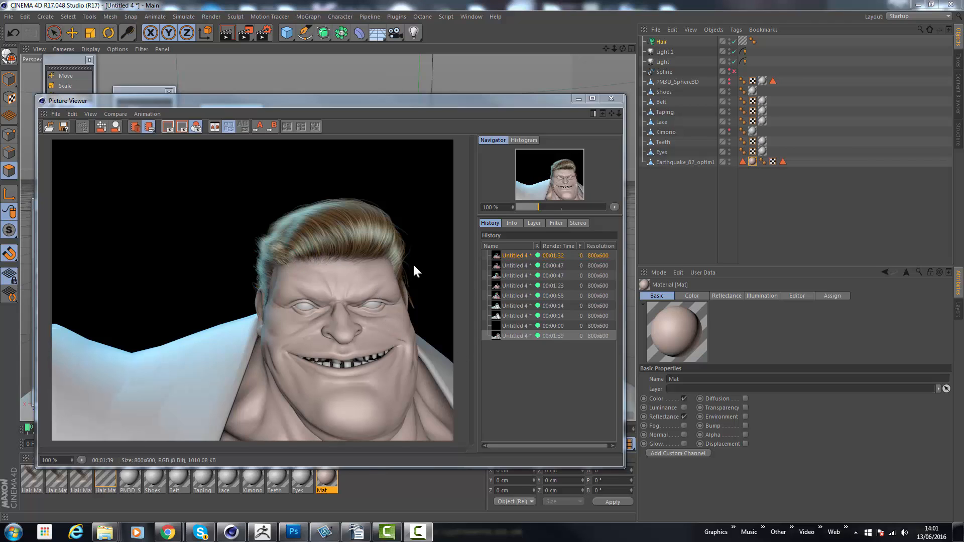
{"action": "mouse_move", "coordinate": [297, 263]}
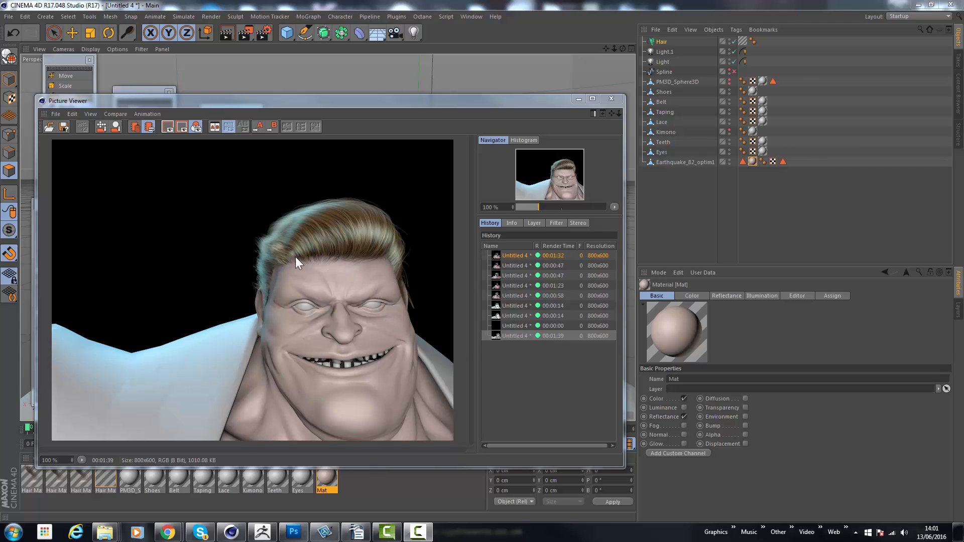
{"action": "mouse_move", "coordinate": [280, 261]}
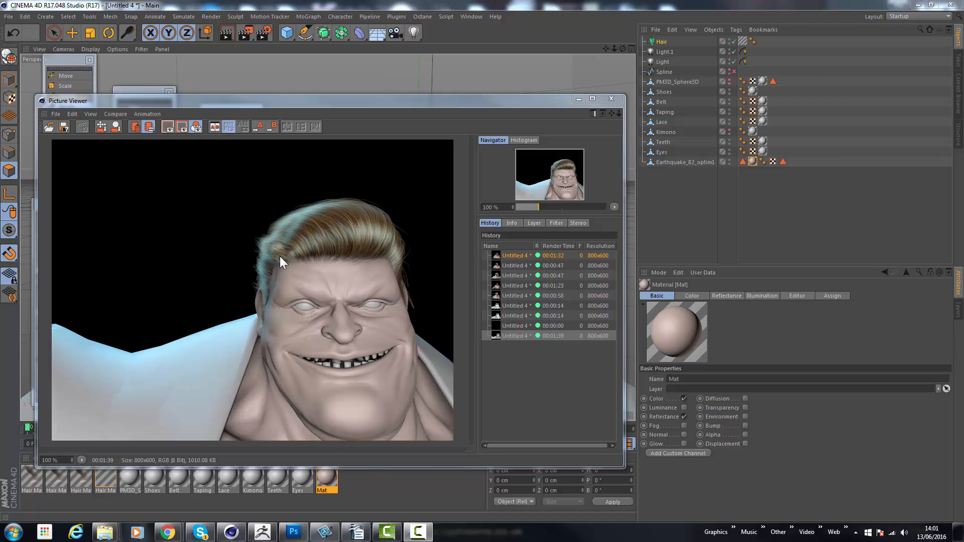
{"action": "mouse_move", "coordinate": [402, 288]}
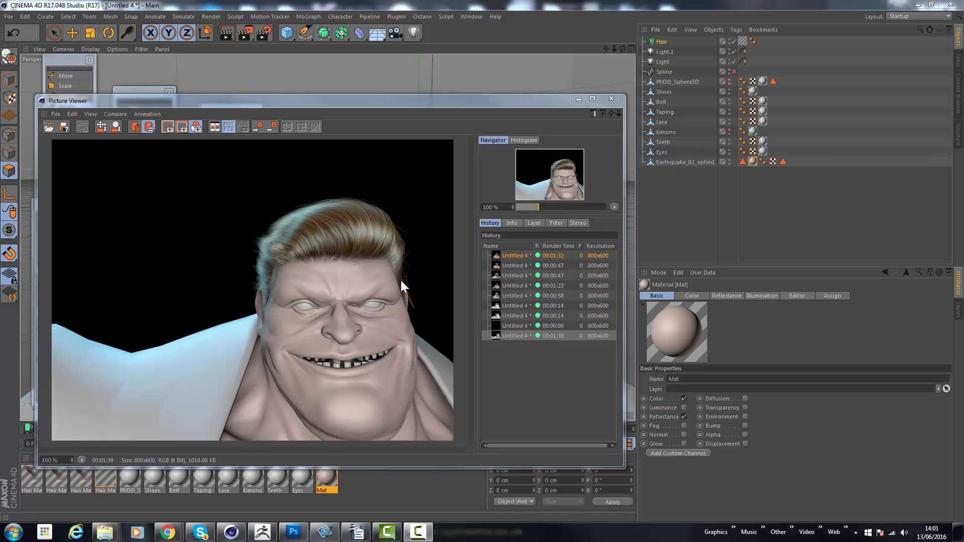
{"action": "mouse_move", "coordinate": [356, 225]}
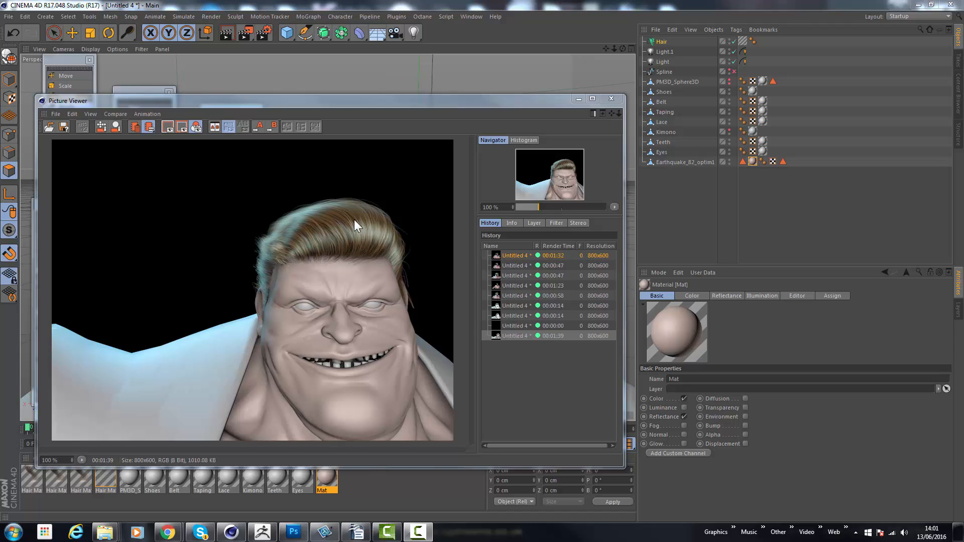
{"action": "mouse_move", "coordinate": [326, 241]}
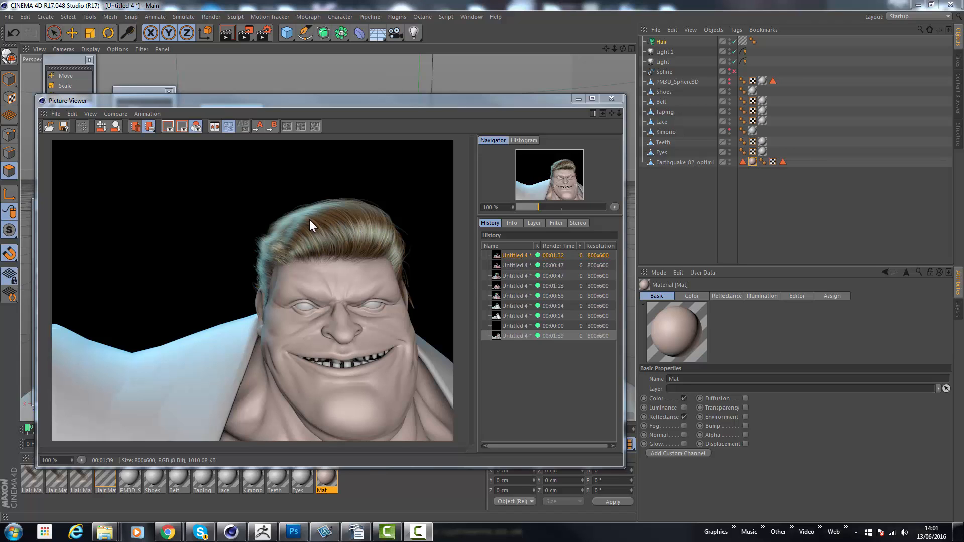
{"action": "mouse_move", "coordinate": [403, 268]}
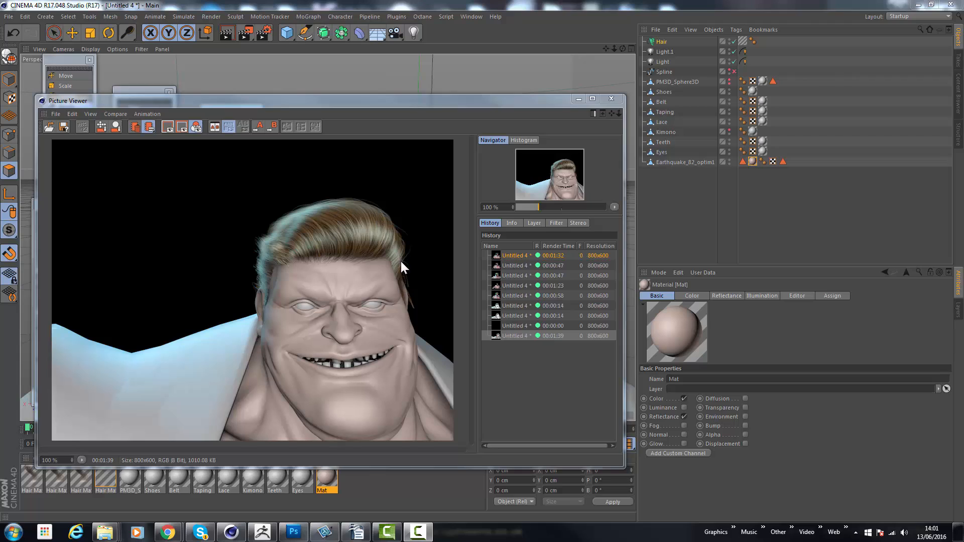
{"action": "mouse_move", "coordinate": [351, 266]}
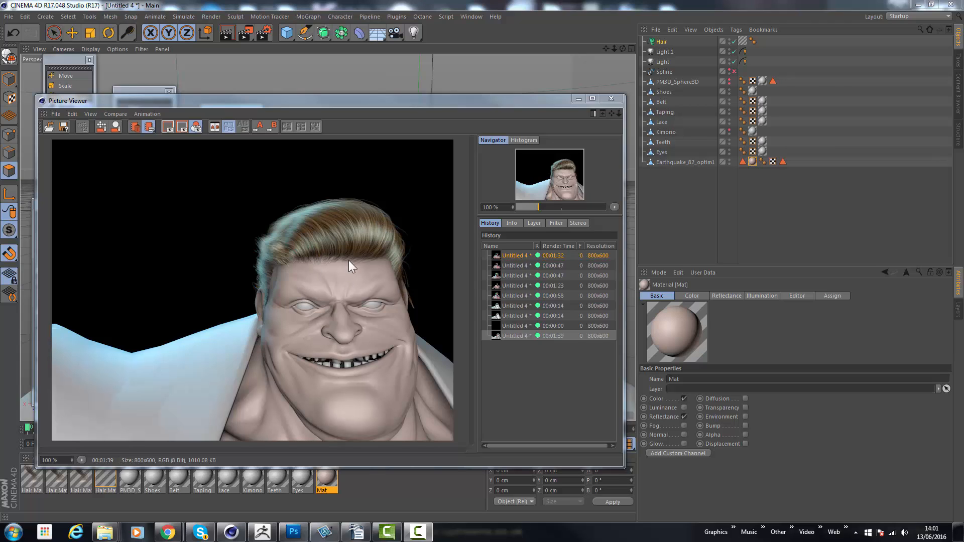
{"action": "mouse_move", "coordinate": [307, 388]}
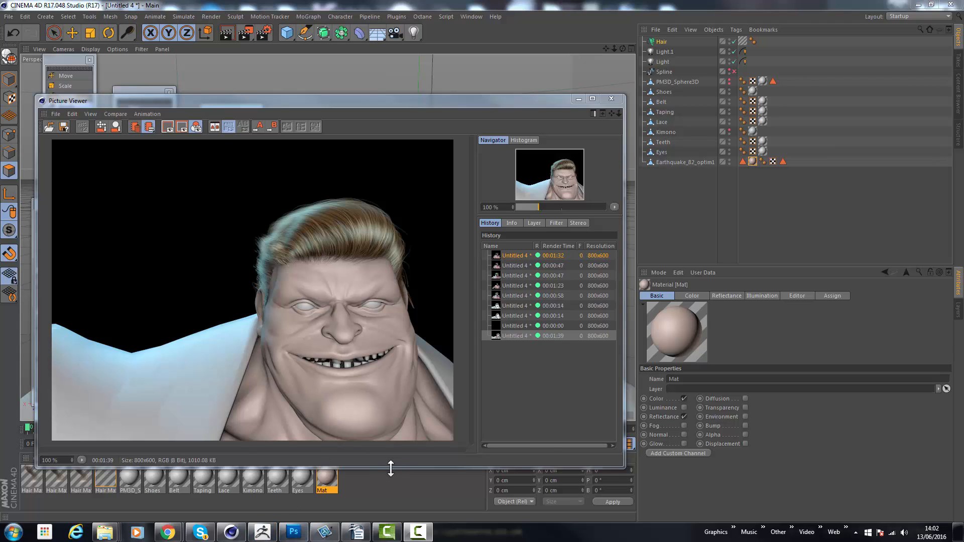
{"action": "mouse_move", "coordinate": [394, 486]}
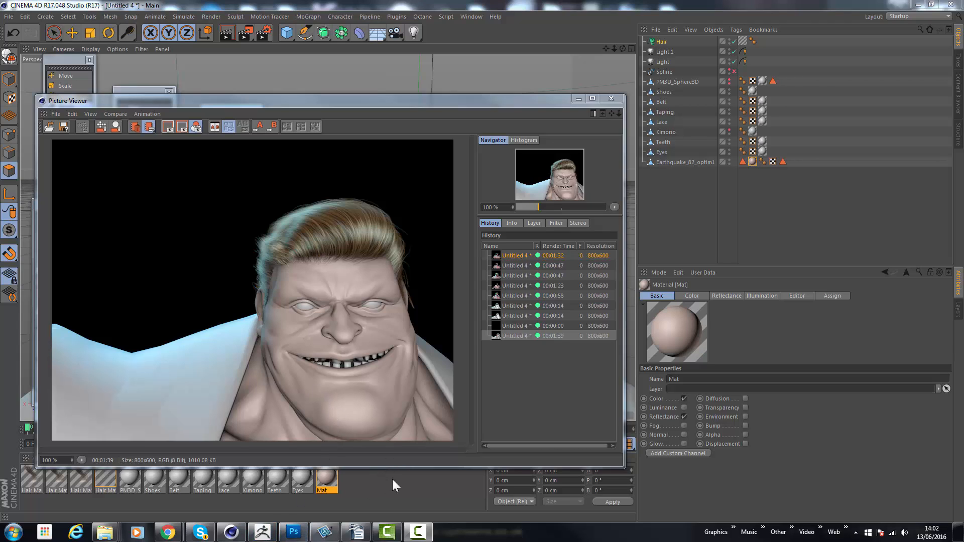